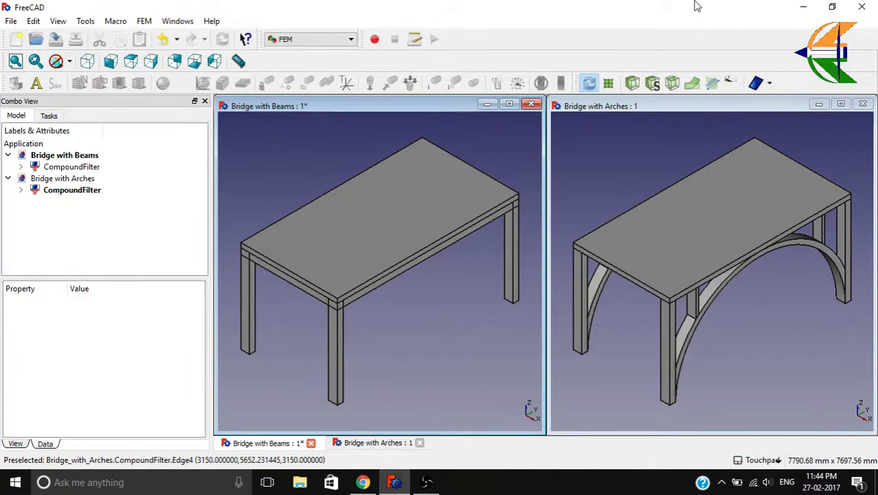
pyautogui.moveTo(371, 330)
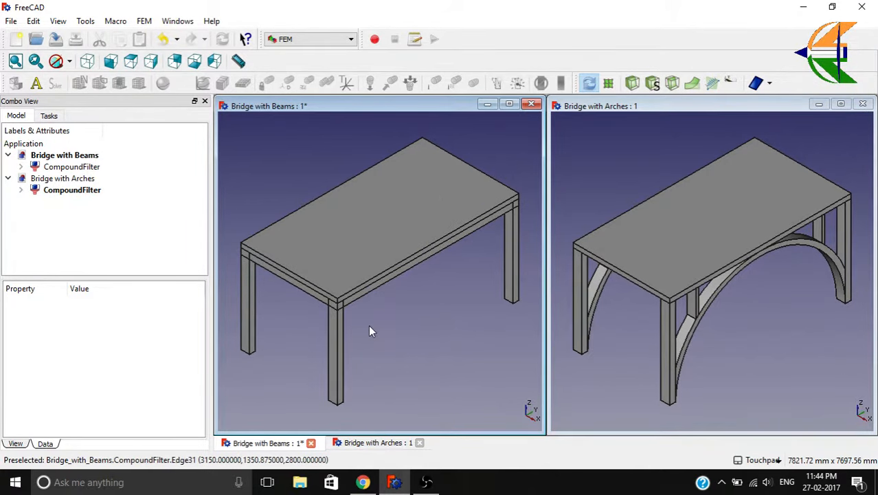
pyautogui.moveTo(392, 322)
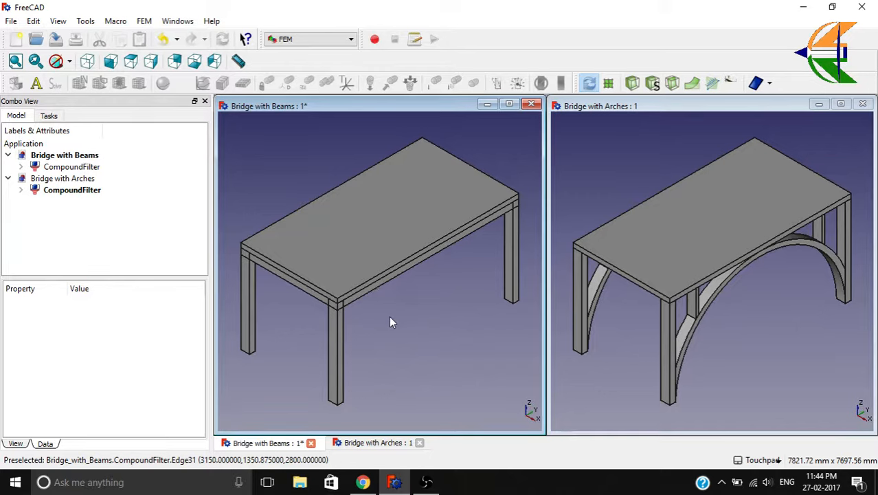
# - Orbit the beam and arch bridge models to inspect them side-on and from below
pyautogui.moveTo(391, 322); pyautogui.dragTo(372, 208)
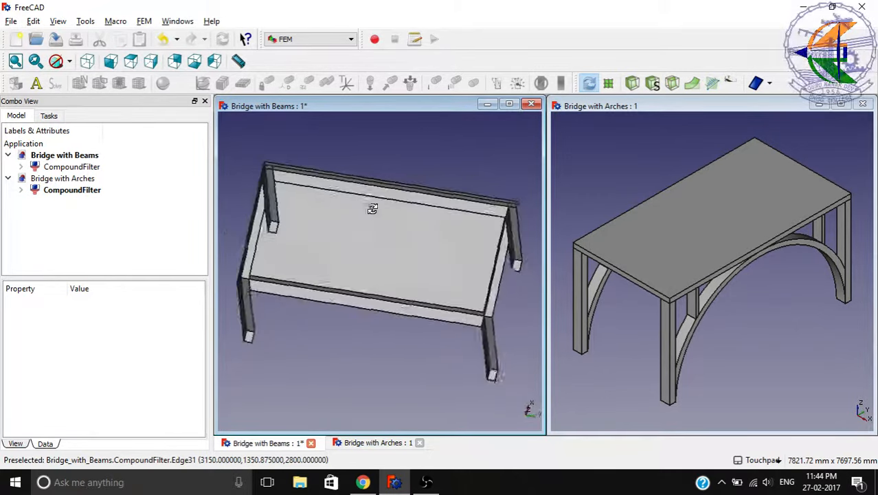
pyautogui.moveTo(372, 209); pyautogui.dragTo(445, 200)
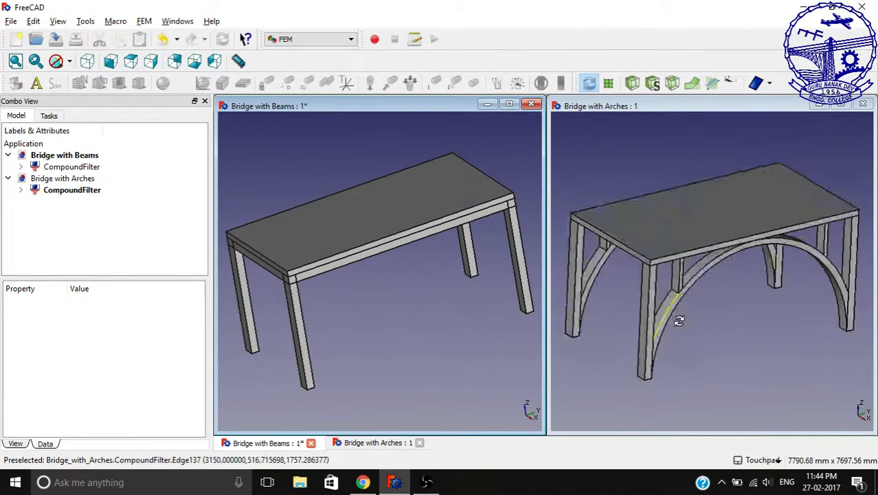
pyautogui.moveTo(679, 320); pyautogui.dragTo(707, 304)
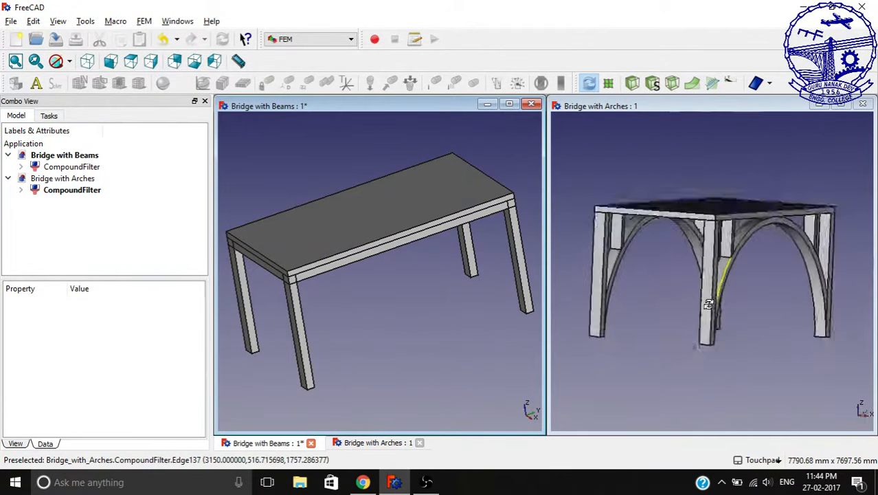
pyautogui.moveTo(707, 302); pyautogui.dragTo(754, 301)
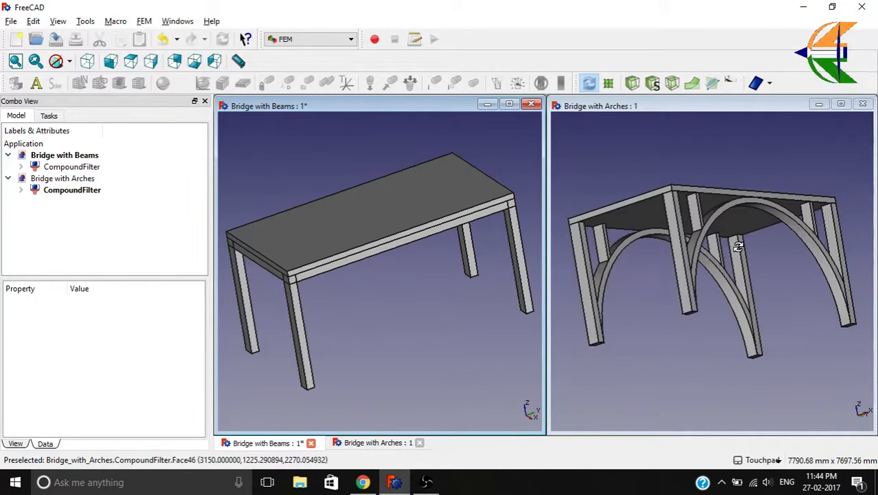
pyautogui.moveTo(610, 272)
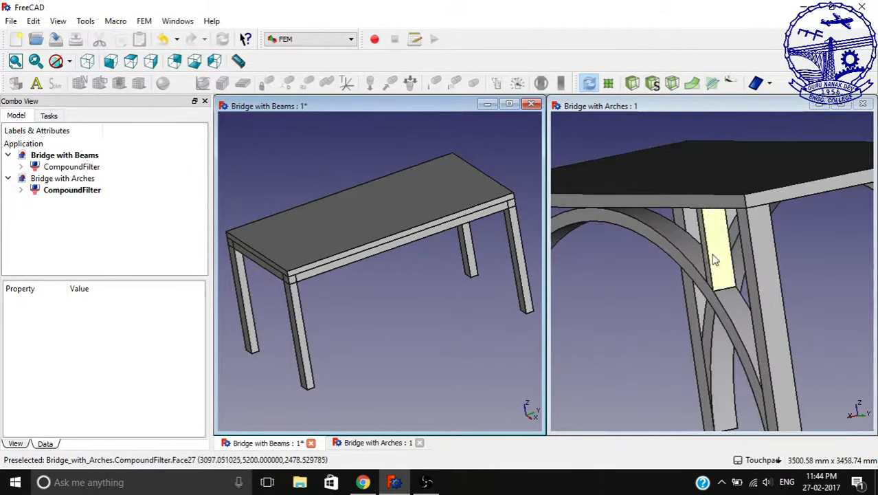
pyautogui.moveTo(714, 260); pyautogui.dragTo(673, 319)
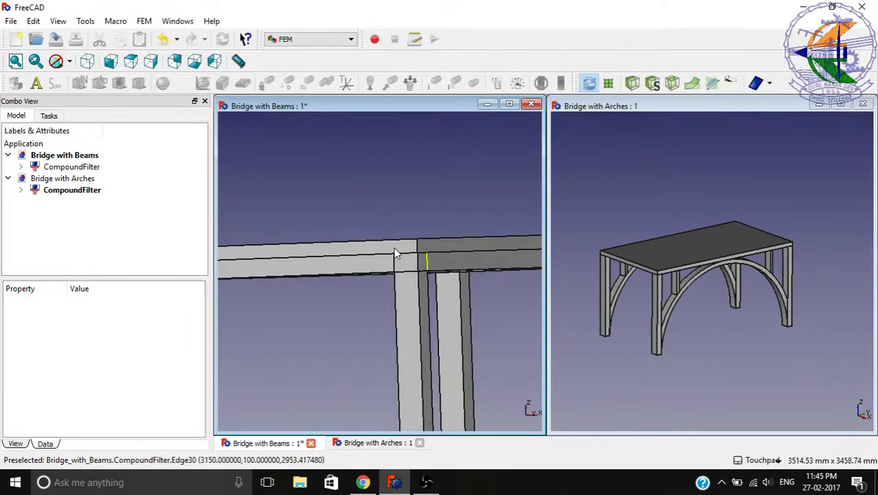
pyautogui.moveTo(426, 264)
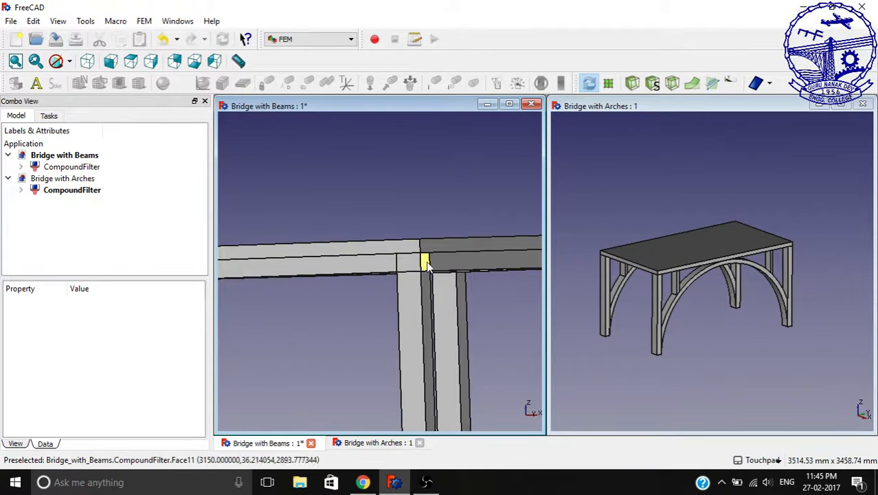
pyautogui.scroll(-3)
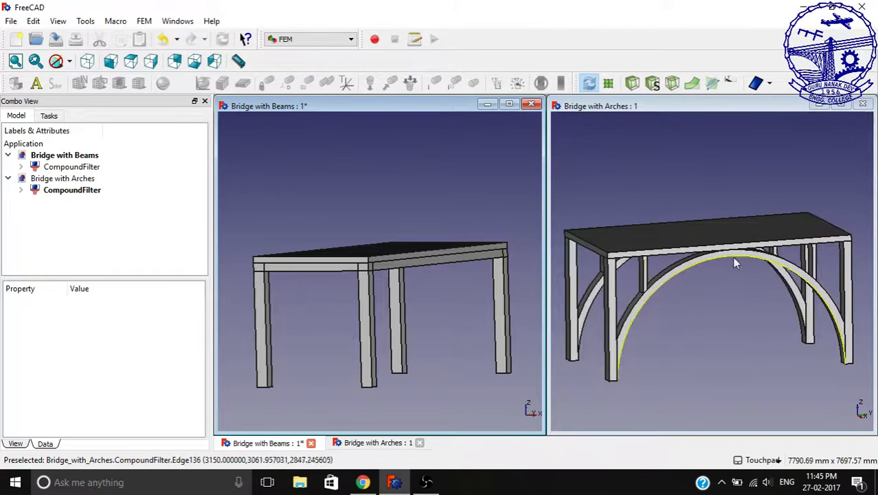
pyautogui.moveTo(728, 253)
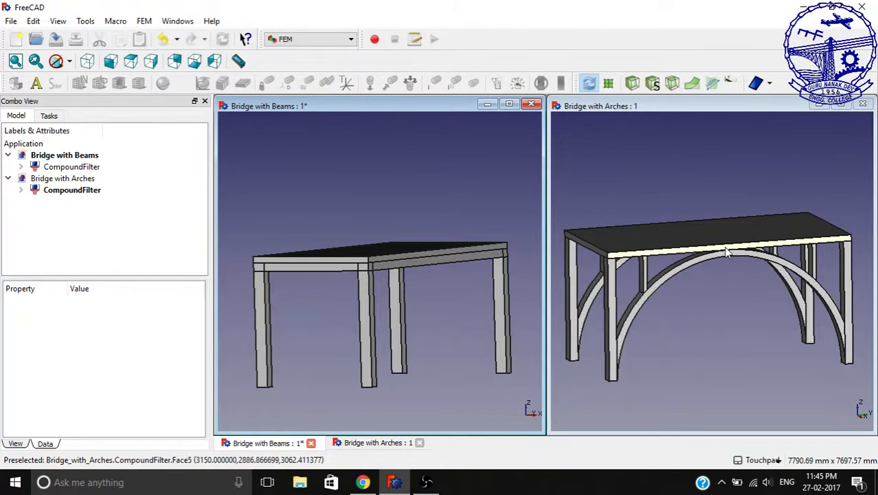
pyautogui.moveTo(571, 247)
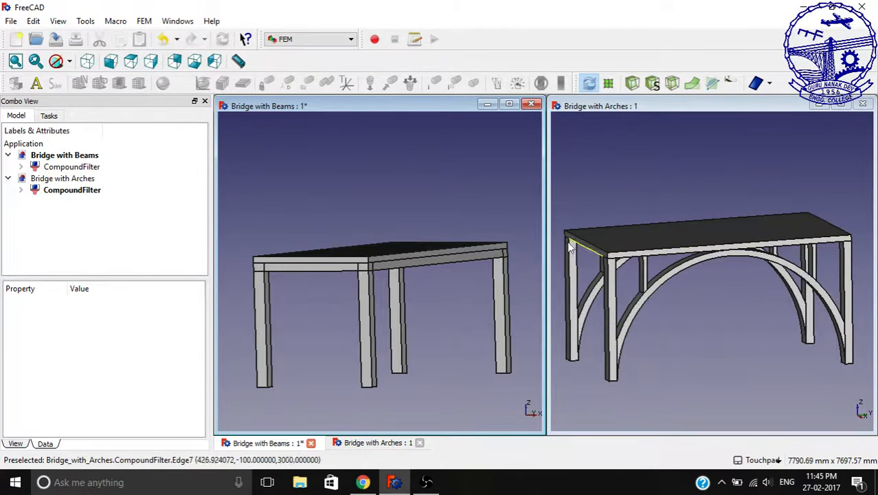
# - Show the Bridge with Beams view full size and inspect its CompoundFilter object
pyautogui.click(509, 105)
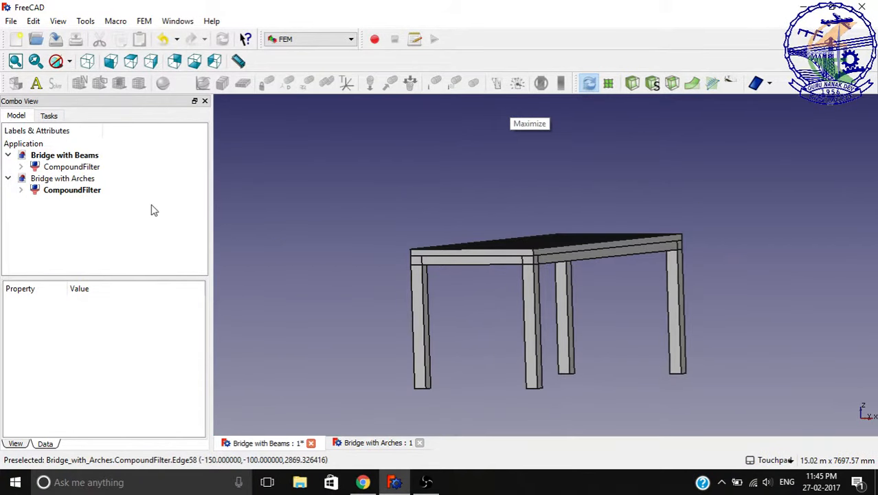
pyautogui.click(71, 166)
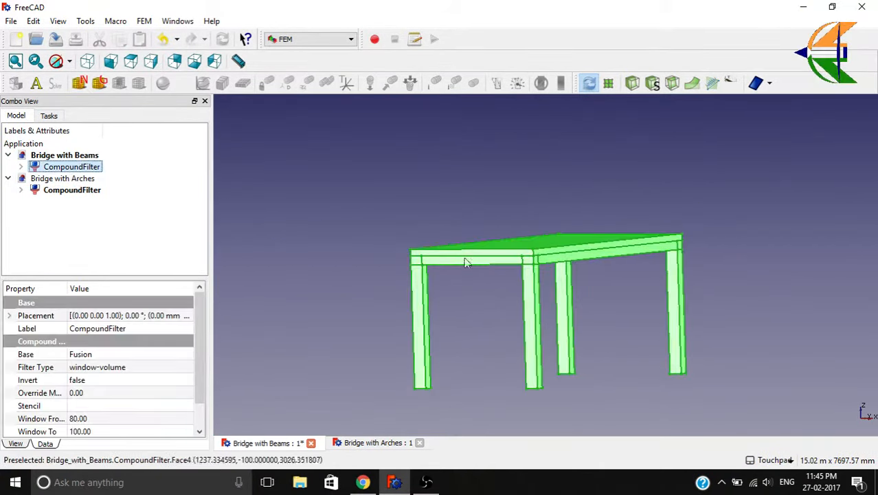
pyautogui.click(21, 166)
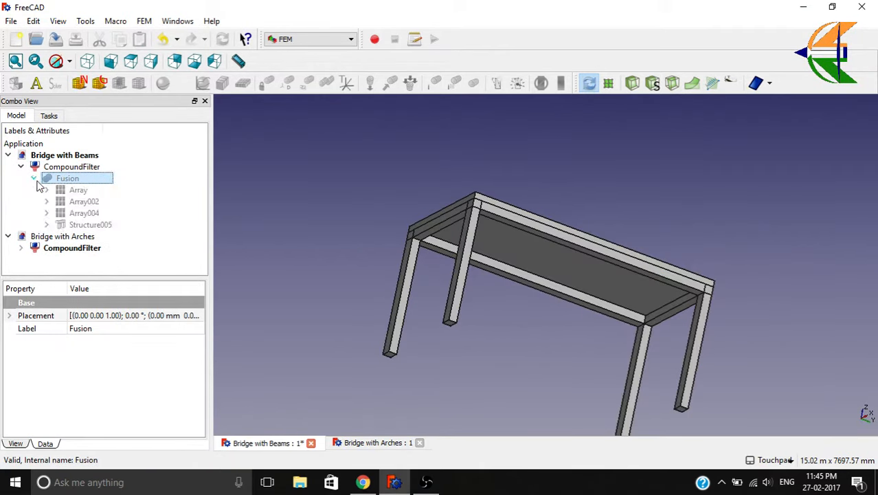
pyautogui.click(21, 166)
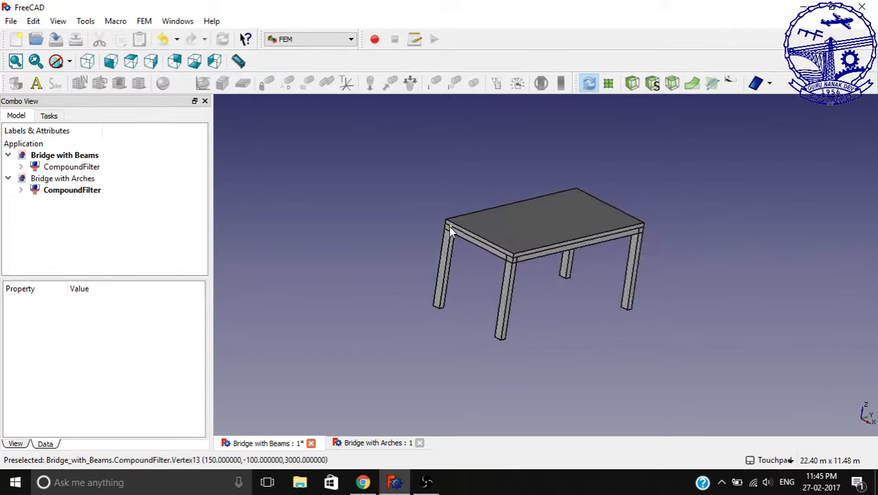
# - Switch to the FEM workbench and create an Analysis container for the beam bridge's CompoundFilter
pyautogui.click(309, 39)
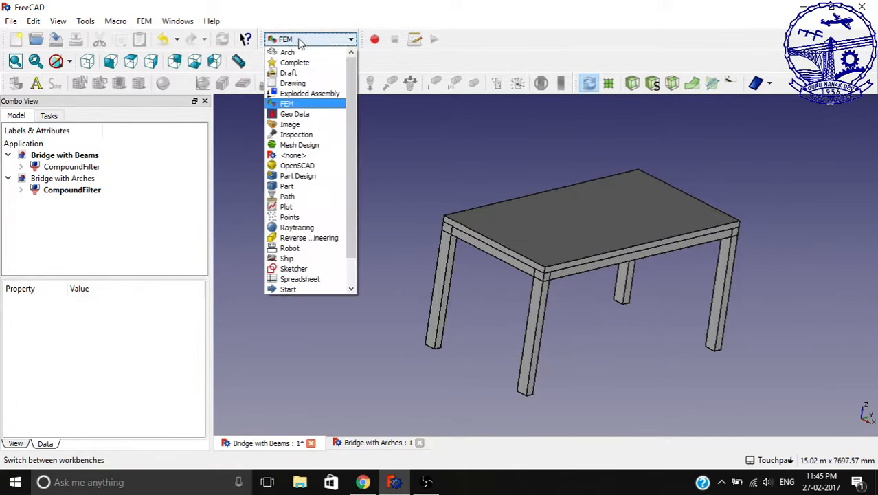
pyautogui.click(286, 103)
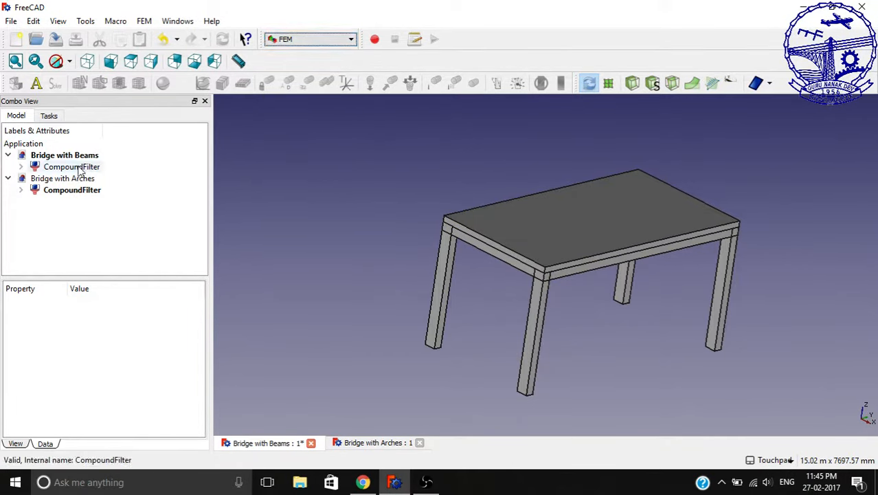
pyautogui.click(72, 166)
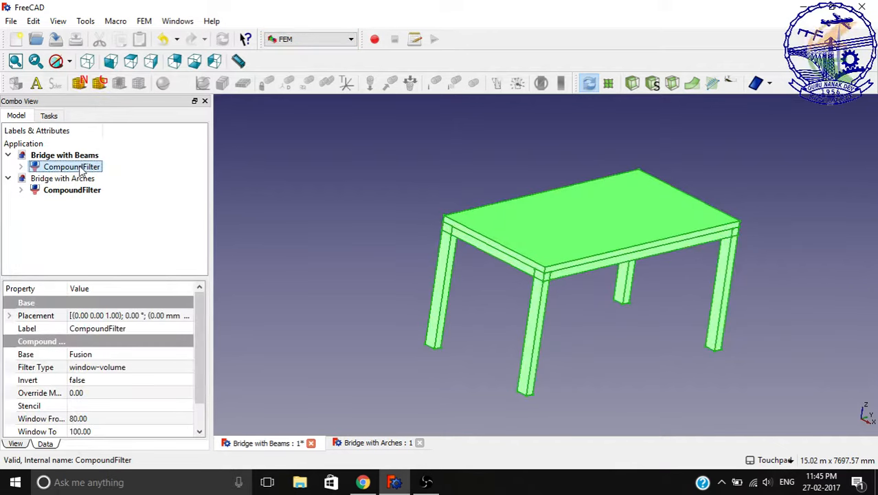
pyautogui.moveTo(36, 83)
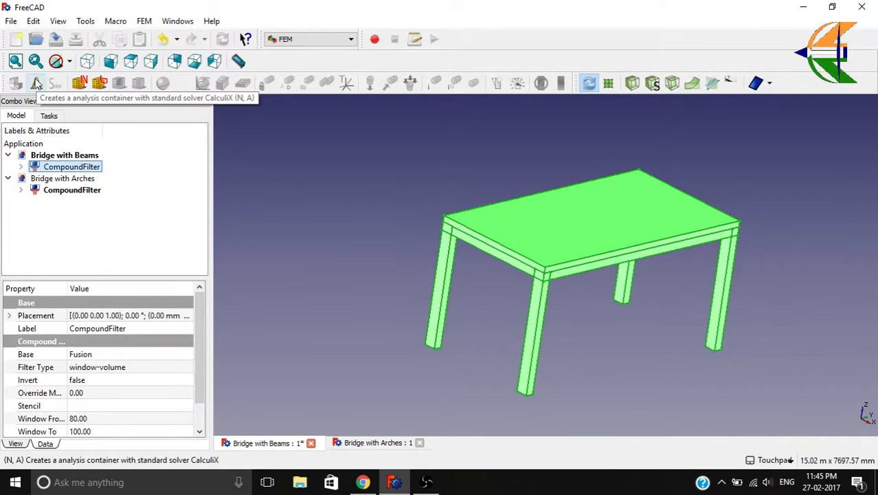
pyautogui.click(36, 83)
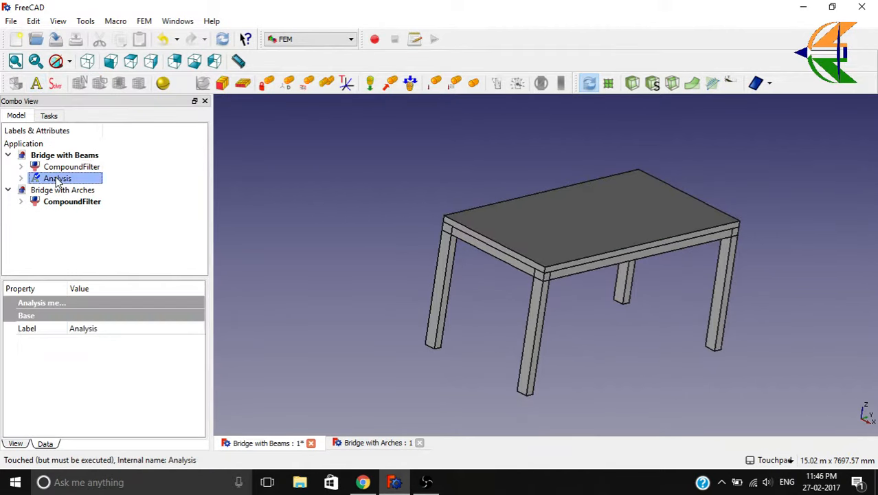
pyautogui.click(71, 166)
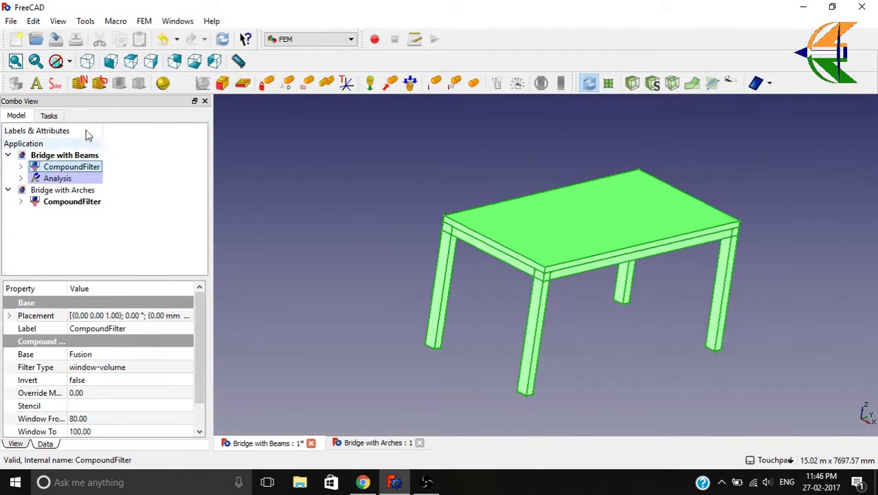
pyautogui.moveTo(102, 83)
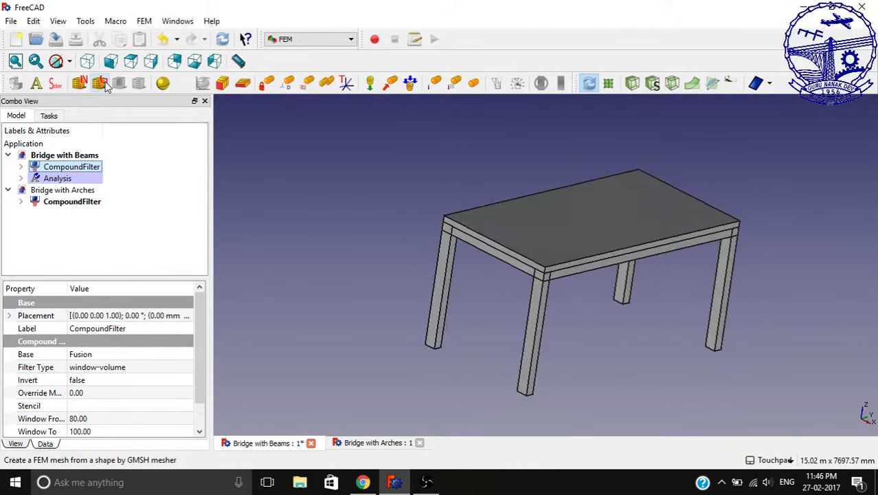
# - Mesh the beam bridge with GMSH using max element size 2000 and min 1000, then accept it
pyautogui.click(99, 83)
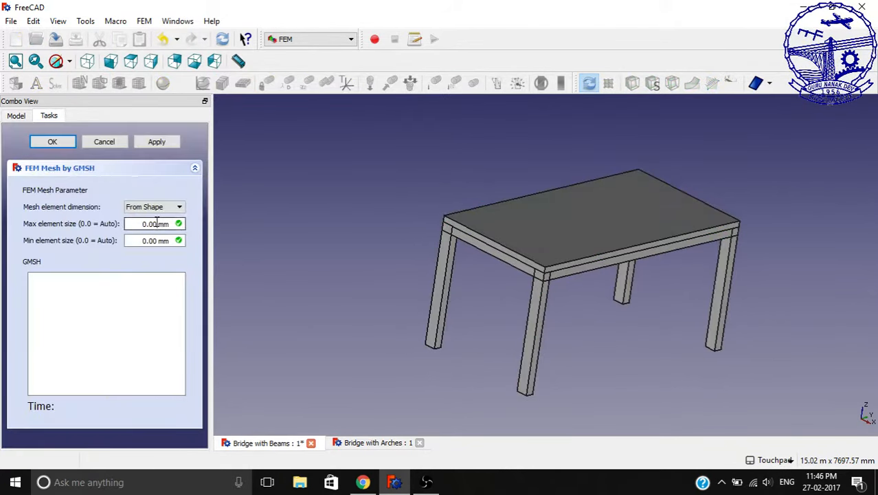
pyautogui.tripleClick(151, 222)
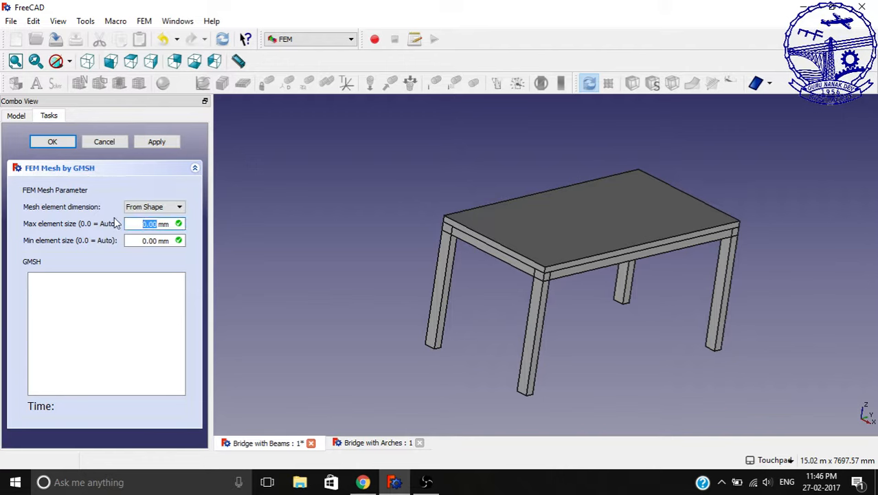
pyautogui.write('2000')
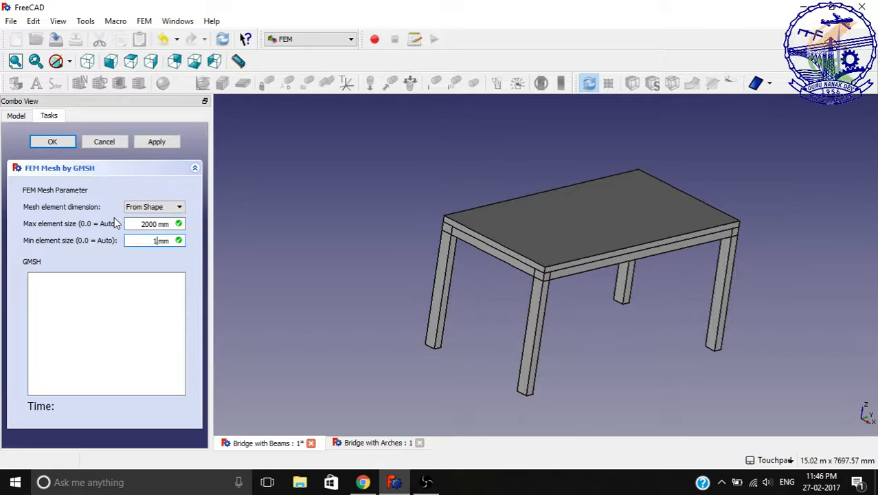
pyautogui.write('1000')
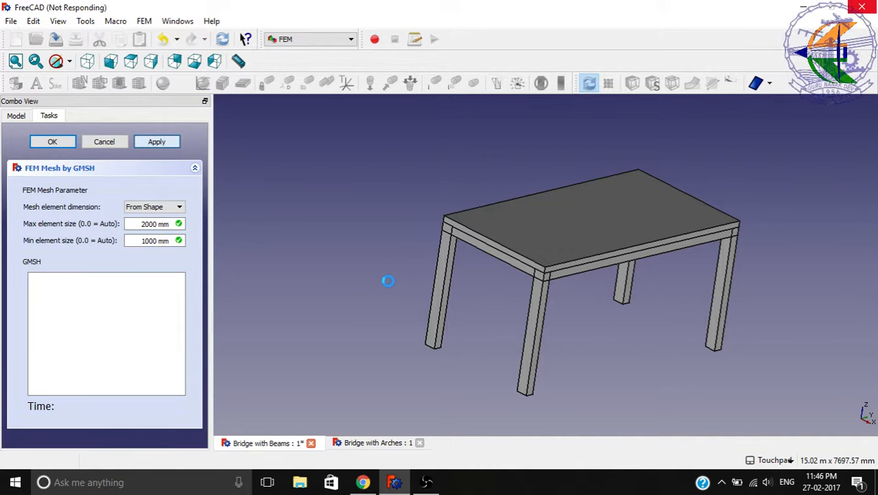
pyautogui.click(157, 142)
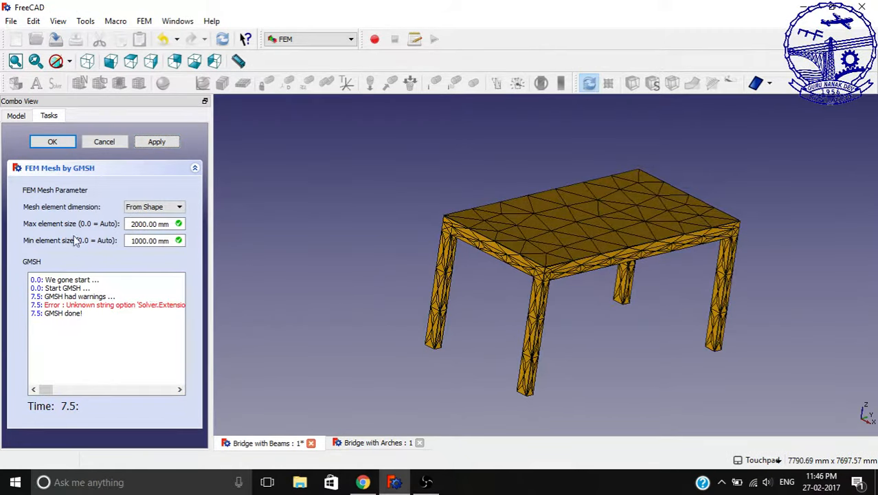
pyautogui.click(52, 140)
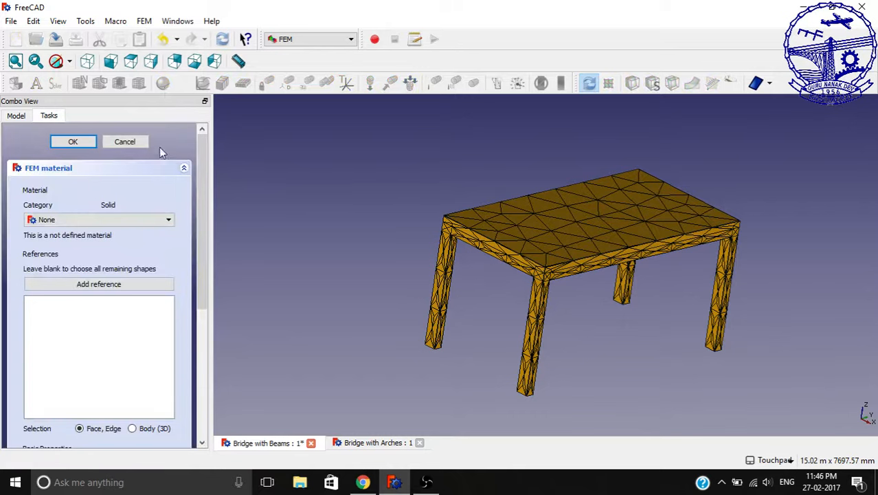
# - Choose Concrete-Generic as the analysis material and confirm it
pyautogui.click(167, 220)
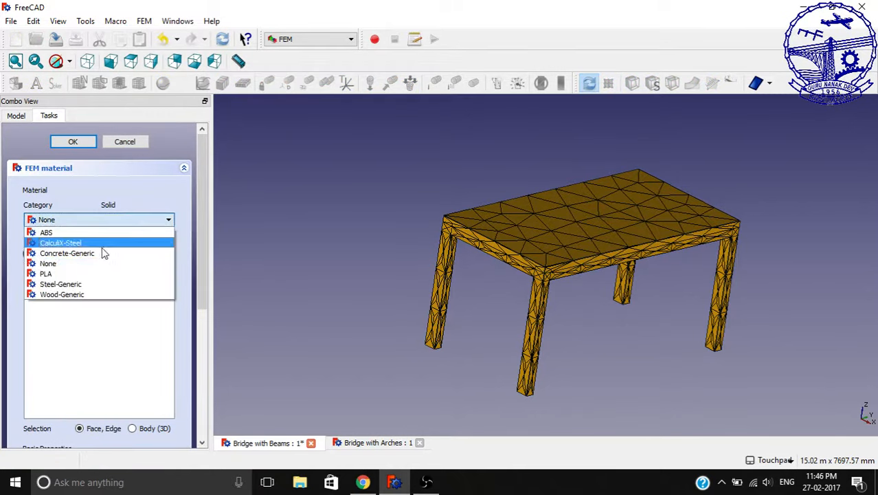
pyautogui.click(66, 253)
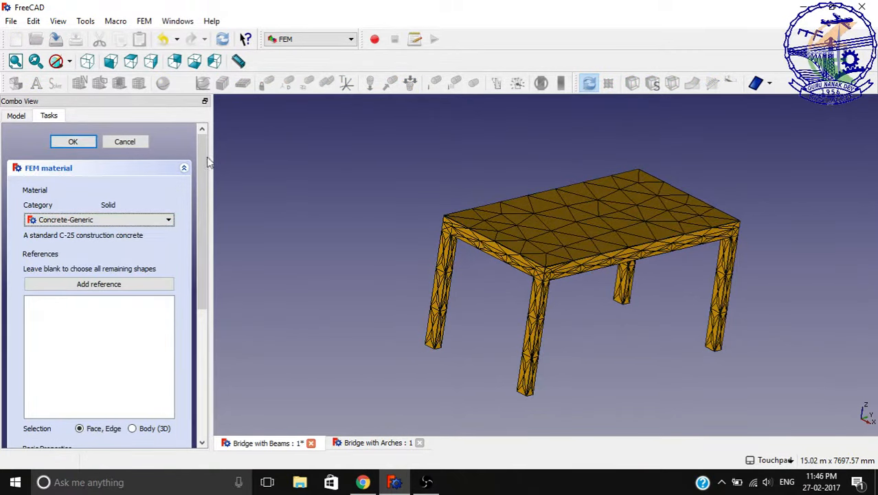
pyautogui.scroll(-3)
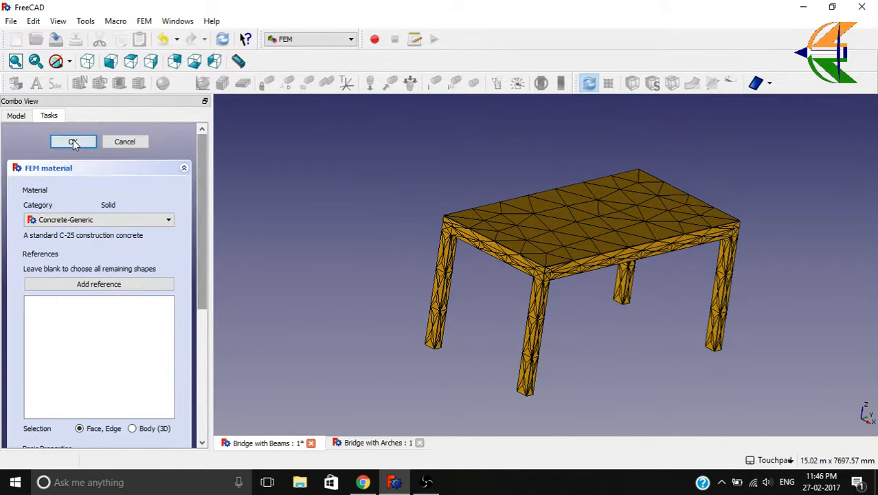
pyautogui.click(74, 142)
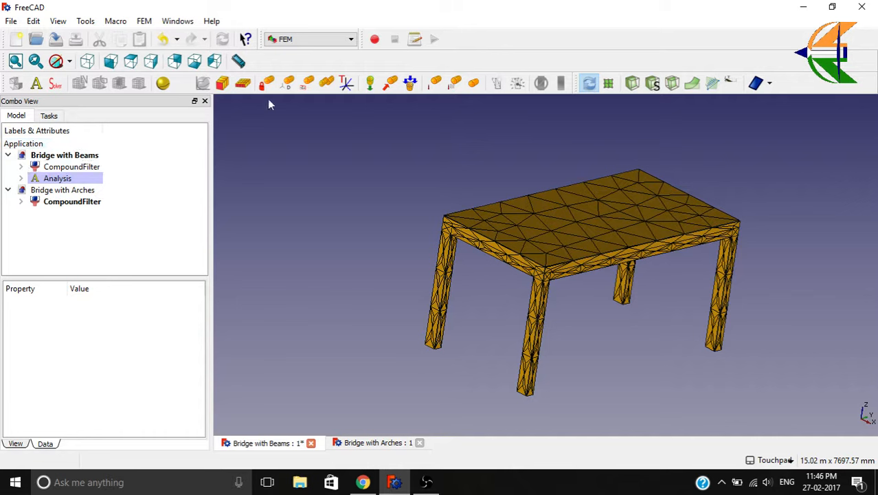
pyautogui.moveTo(266, 84)
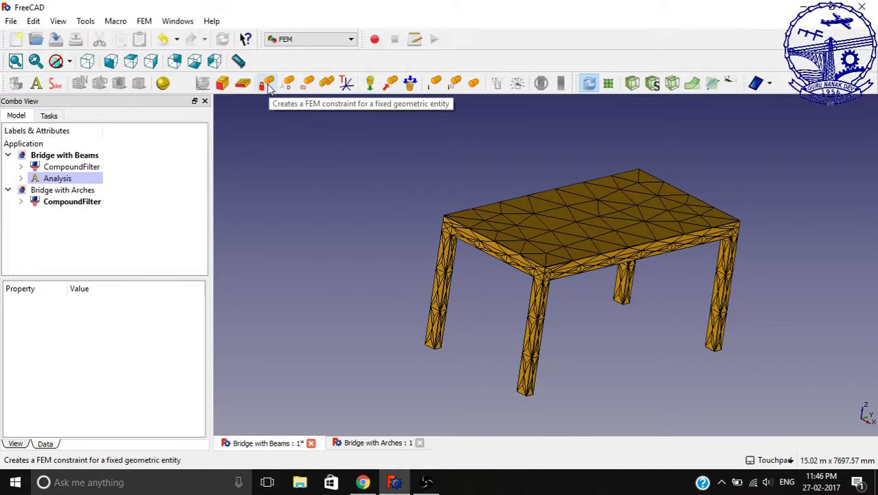
# - Add a fixed constraint on the four leg base faces of the beam bridge
pyautogui.click(266, 84)
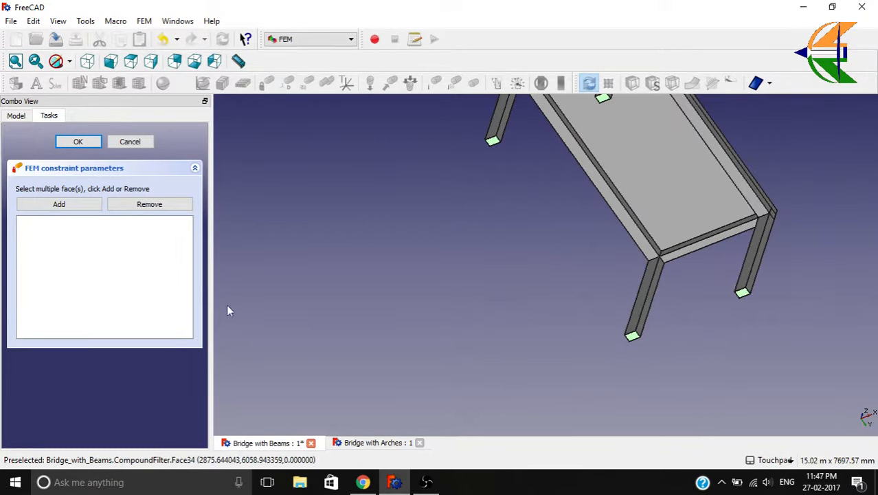
pyautogui.click(57, 203)
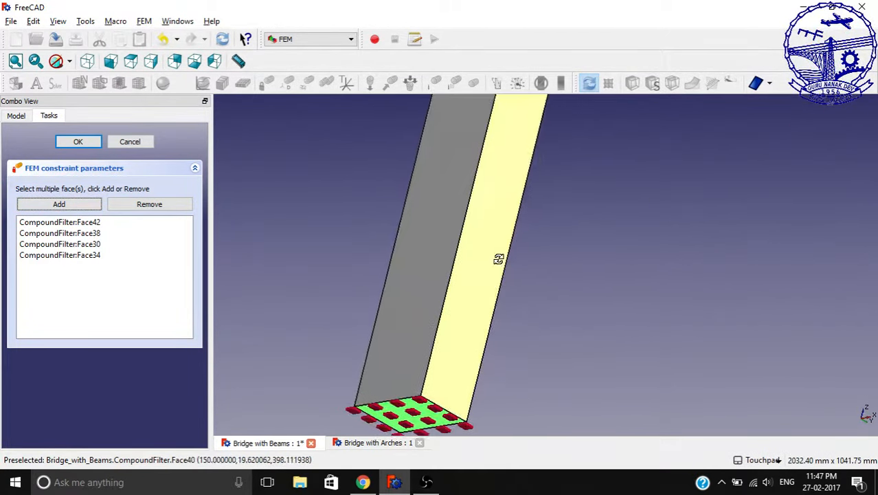
pyautogui.moveTo(497, 258); pyautogui.dragTo(382, 368)
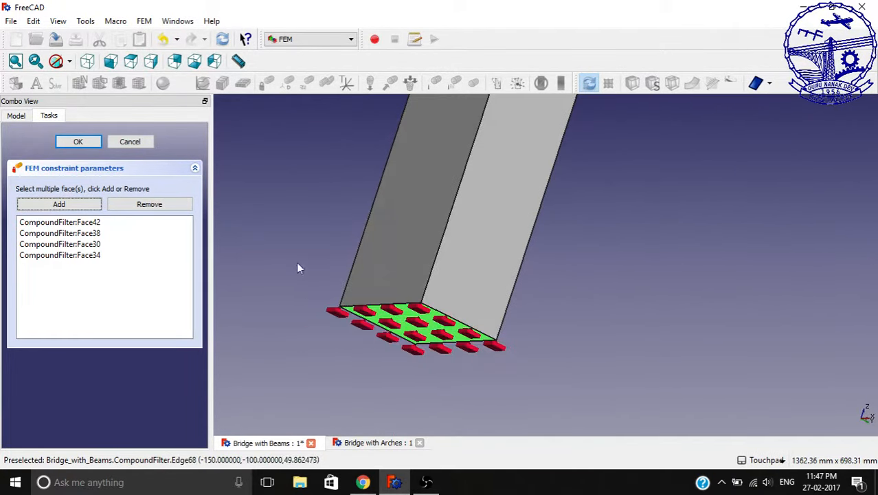
pyautogui.click(77, 140)
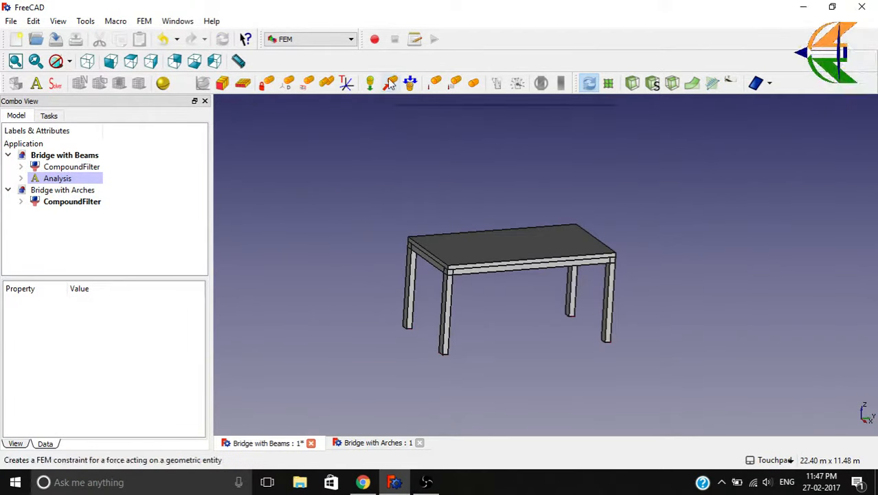
pyautogui.moveTo(390, 82)
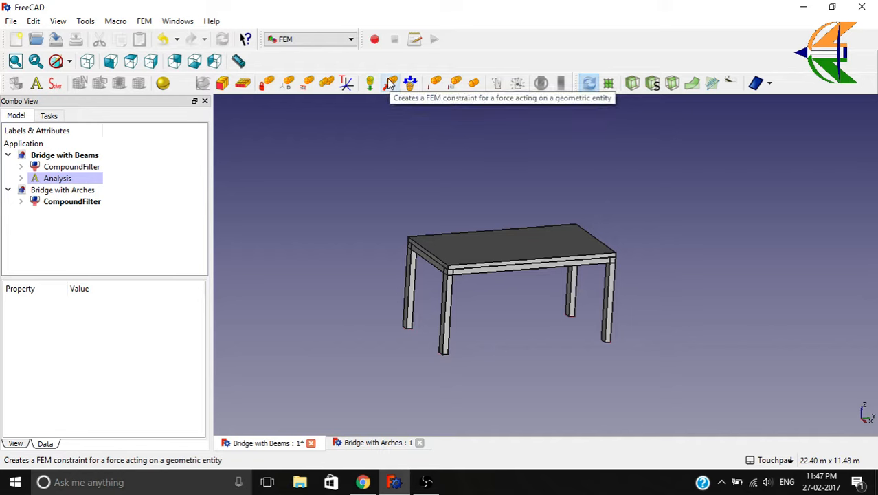
# - Apply a 100000 force load on the deck's top face with reversed (downward) direction
pyautogui.click(390, 82)
pyautogui.write('100000')
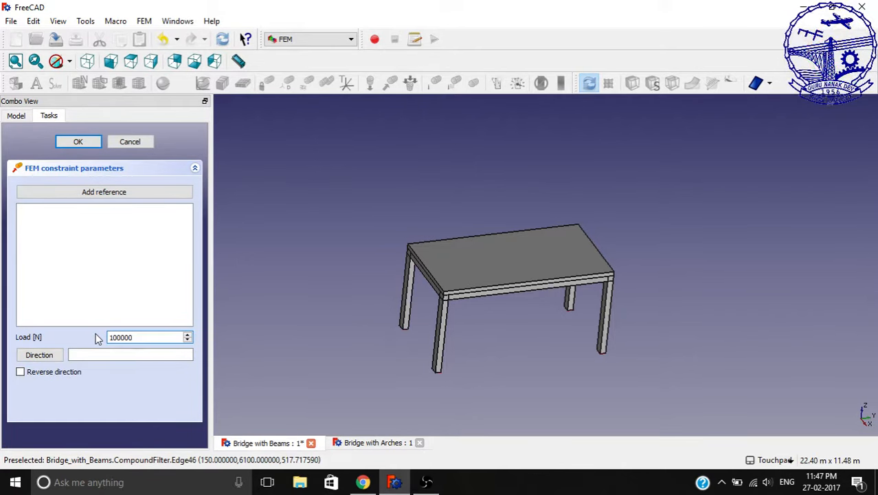
pyautogui.click(149, 336)
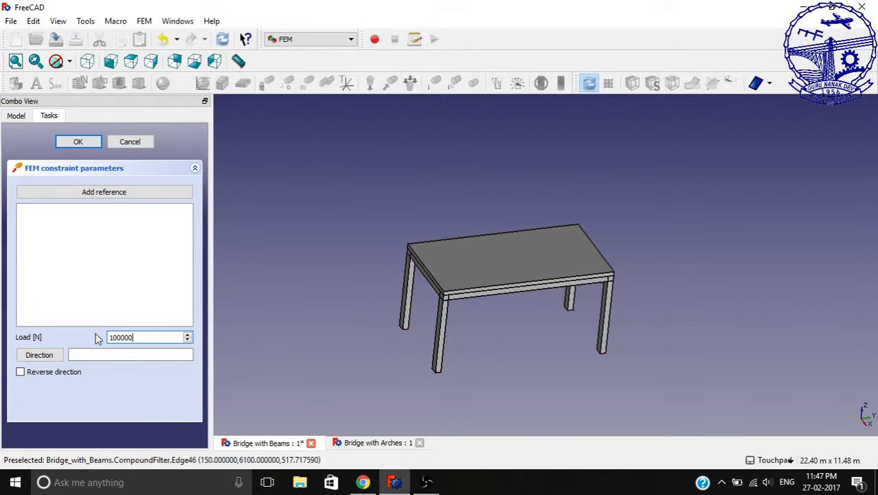
pyautogui.click(508, 261)
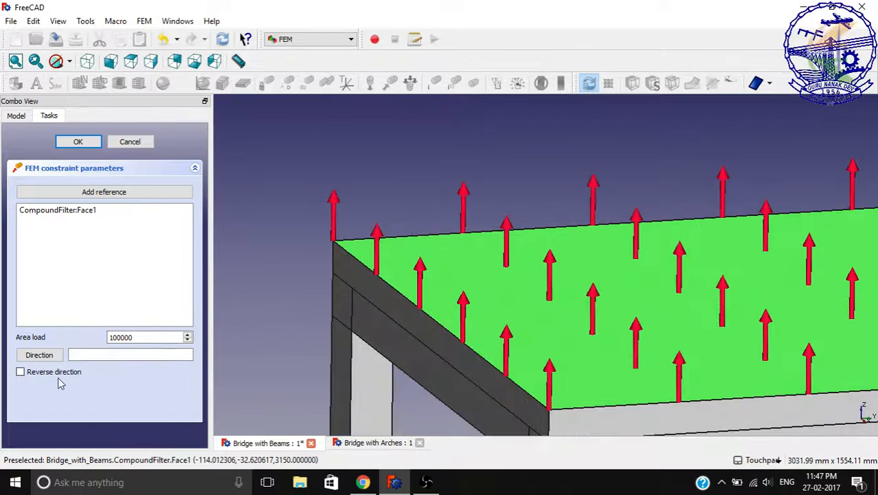
pyautogui.click(19, 371)
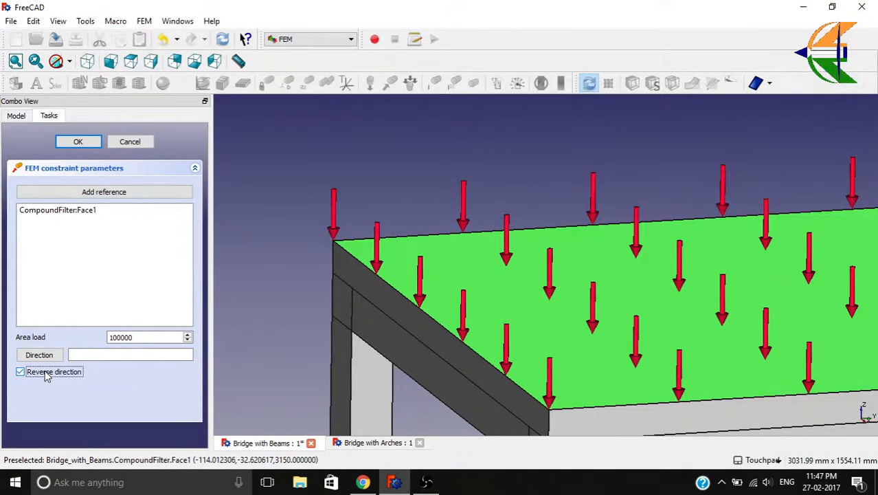
pyautogui.moveTo(270, 239)
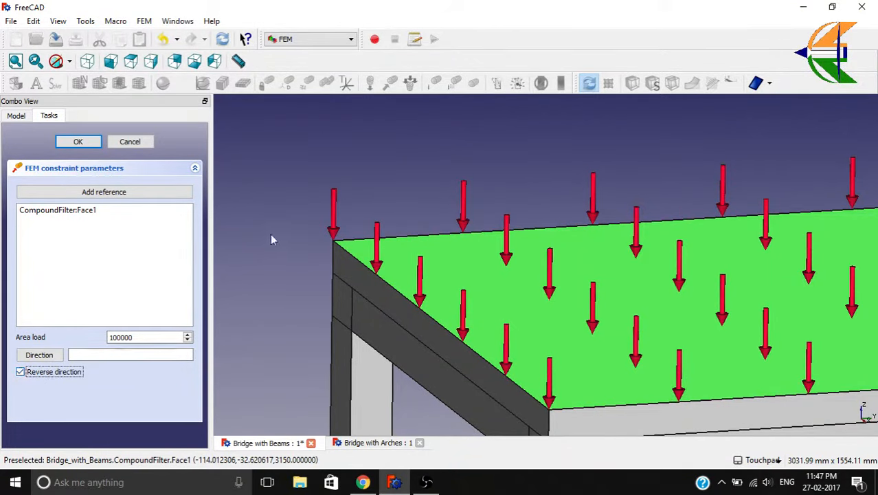
pyautogui.click(76, 141)
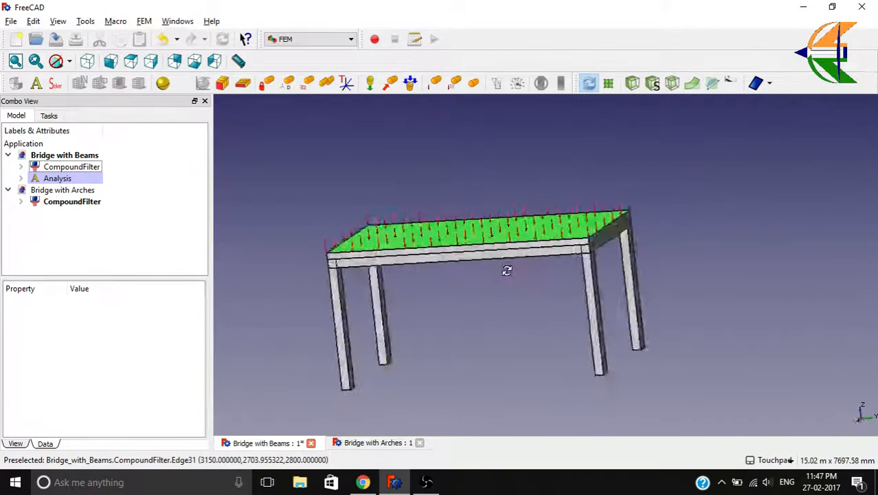
pyautogui.moveTo(506, 269); pyautogui.dragTo(544, 251)
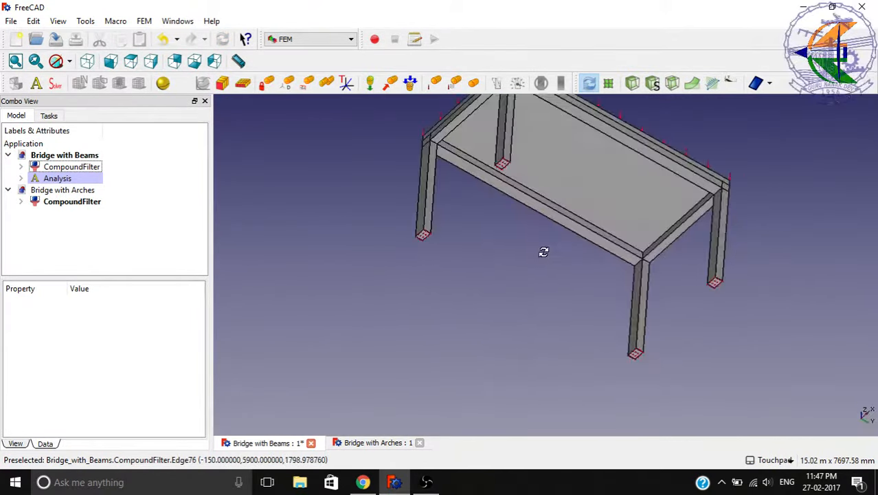
pyautogui.moveTo(544, 252); pyautogui.dragTo(409, 239)
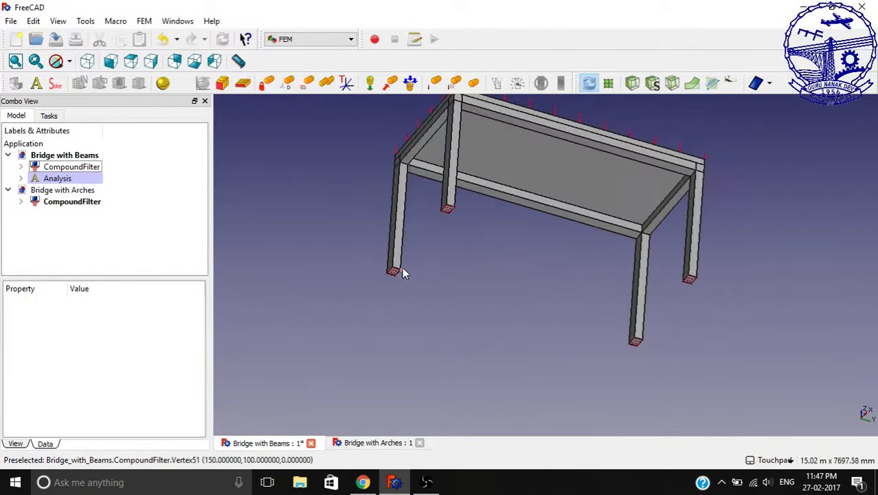
# - Review the analysis's mesh, material, fixed and force constraint objects in the tree
pyautogui.moveTo(405, 272); pyautogui.dragTo(495, 236)
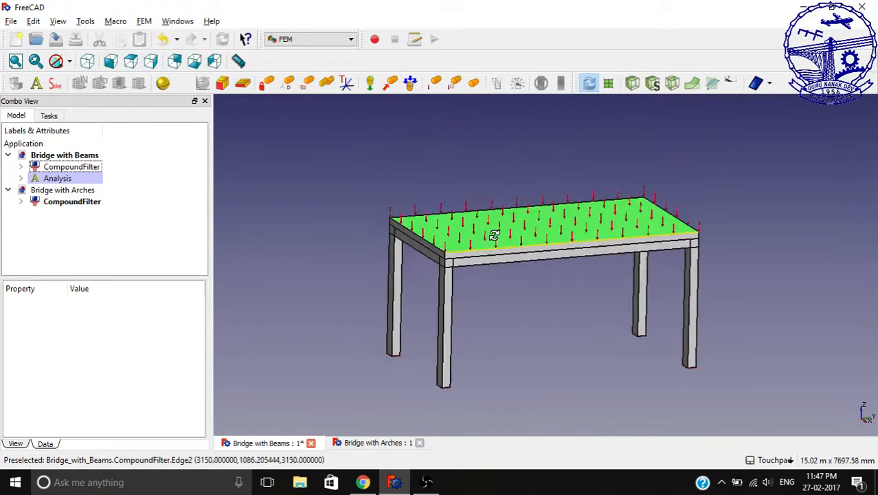
pyautogui.click(22, 179)
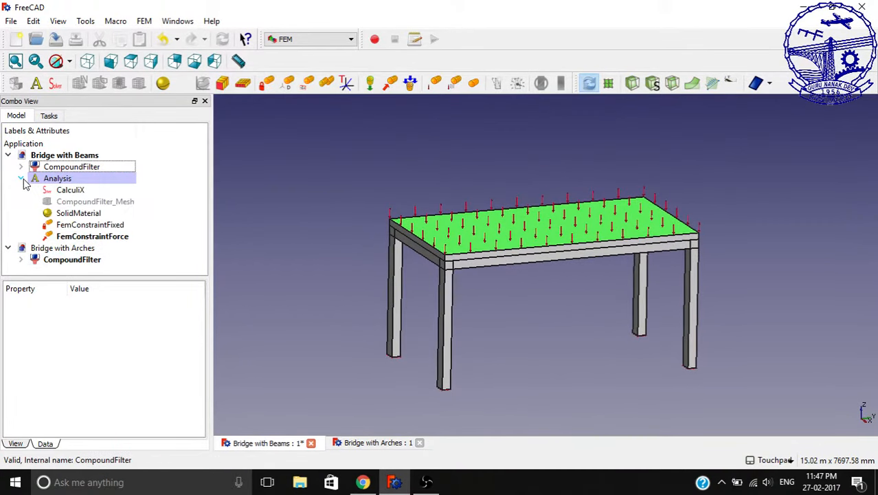
pyautogui.click(71, 166)
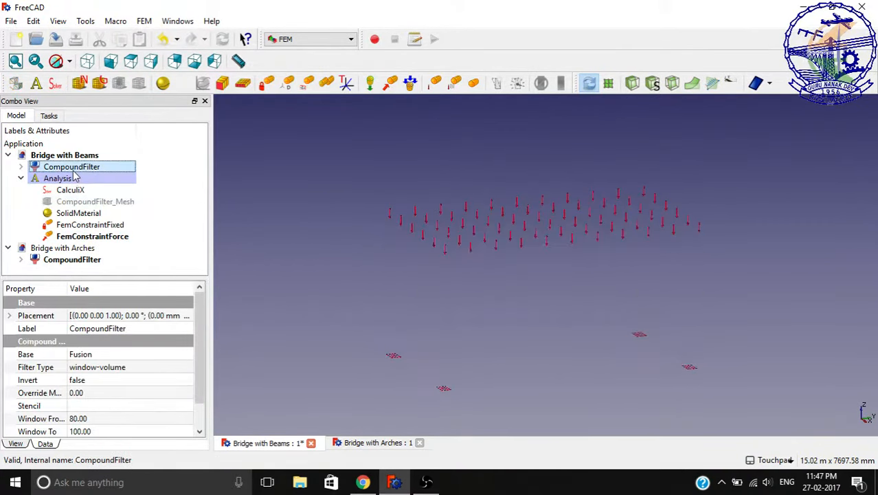
pyautogui.click(96, 200)
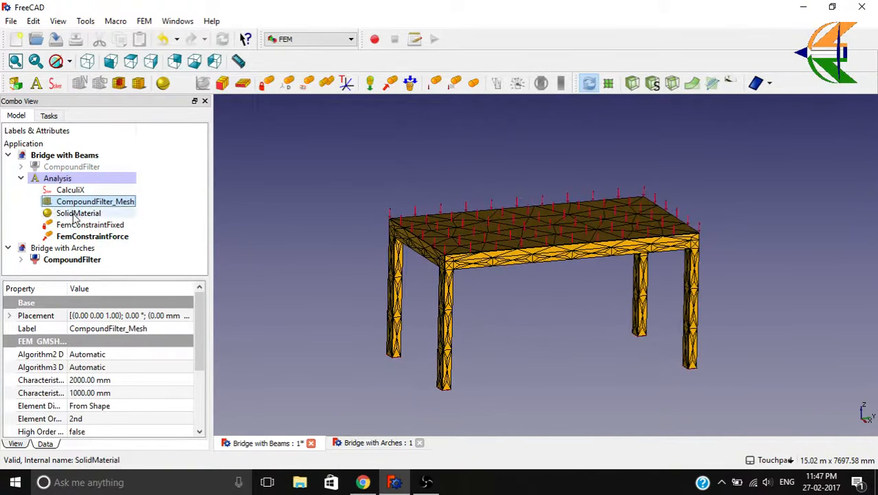
pyautogui.click(78, 212)
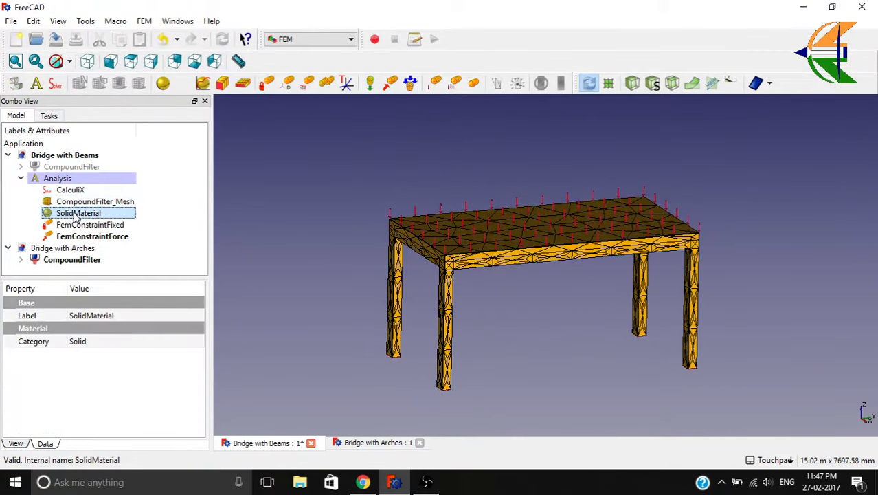
pyautogui.click(90, 225)
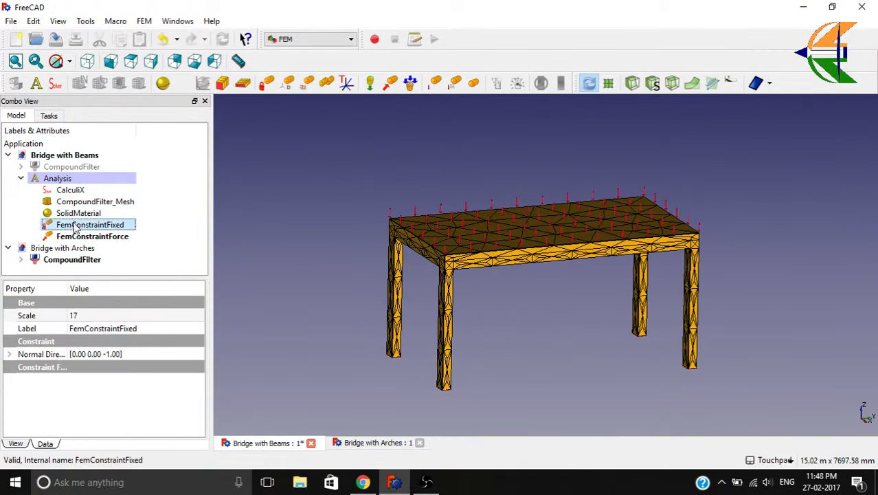
pyautogui.click(94, 236)
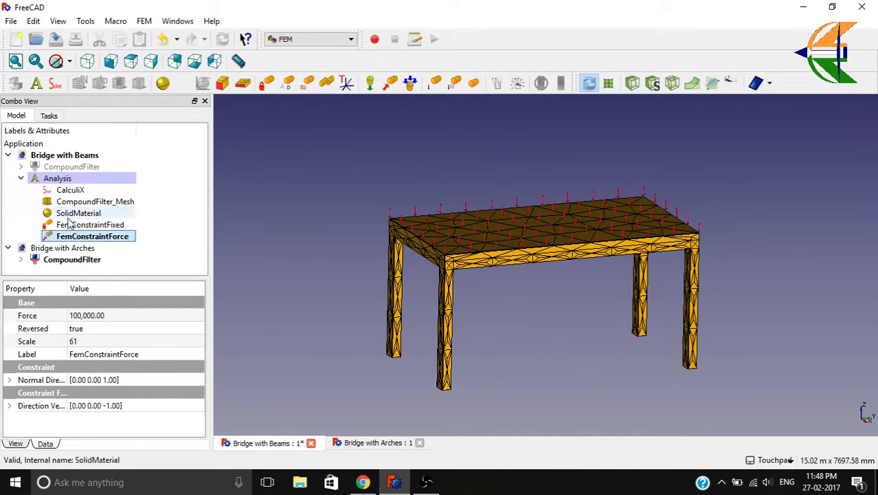
# - Run the CalculiX solver for the beam bridge and select its static results
pyautogui.click(70, 190)
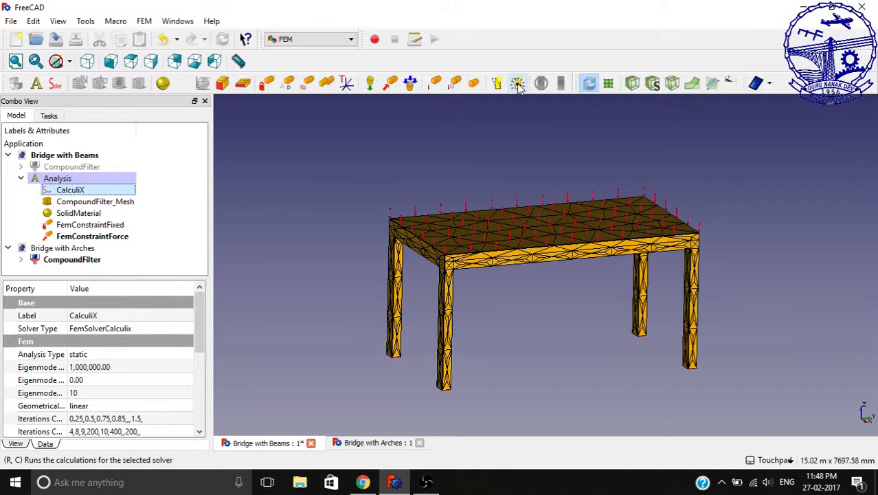
pyautogui.moveTo(516, 84)
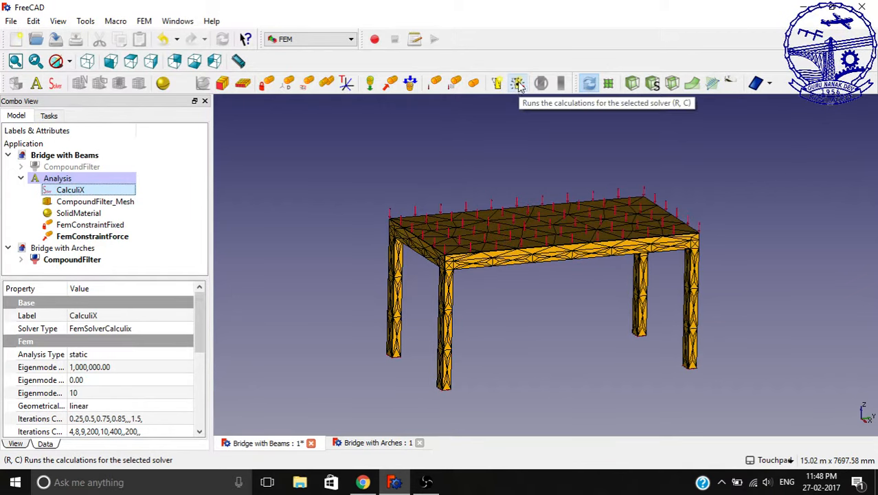
pyautogui.click(516, 84)
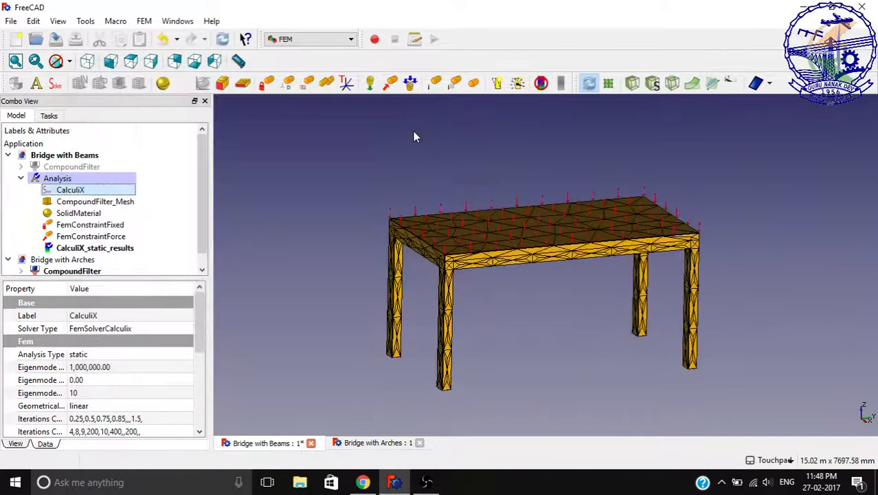
pyautogui.click(94, 247)
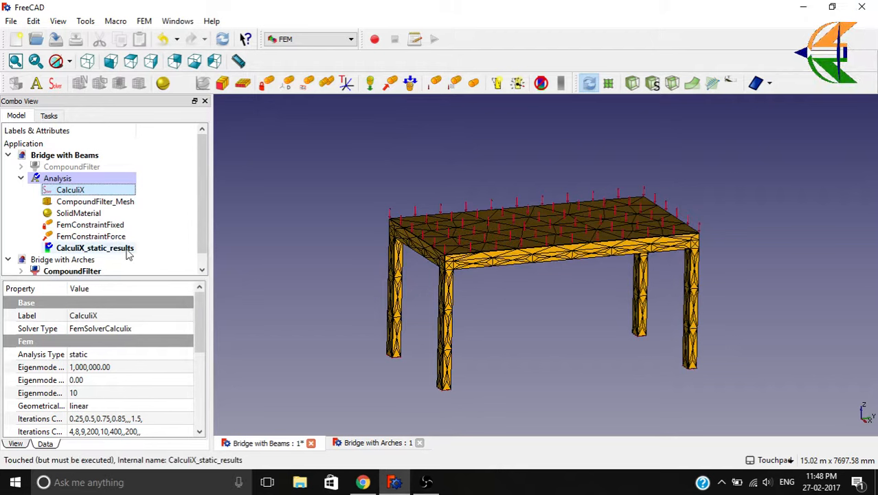
# - Display Abs displacement with the deformed shape shown at a factor near 460, viewed from the front
pyautogui.doubleClick(94, 248)
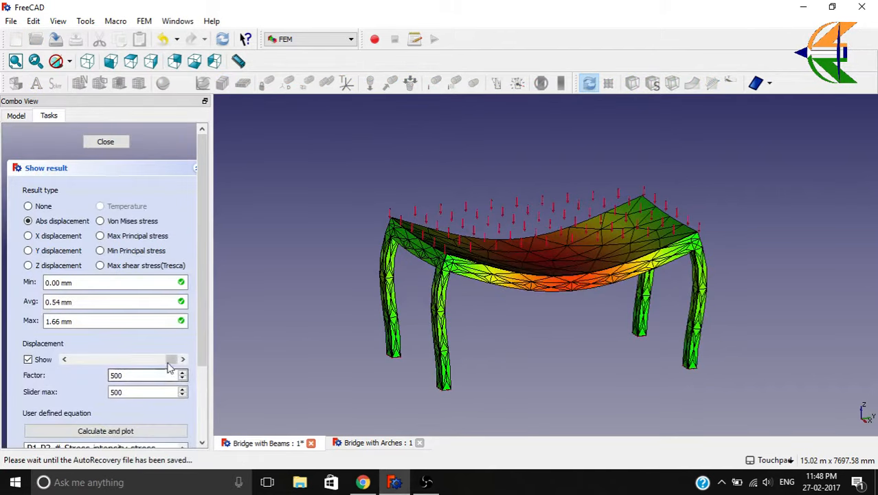
pyautogui.moveTo(171, 358); pyautogui.dragTo(75, 358)
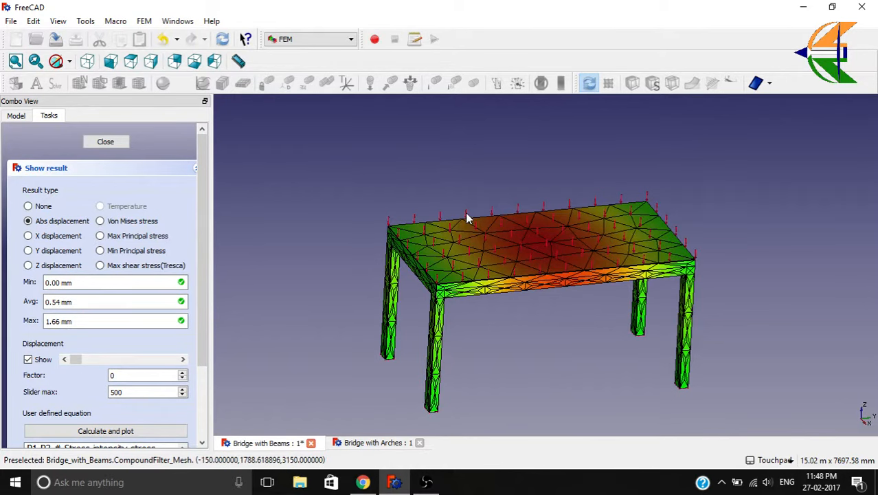
pyautogui.click(27, 358)
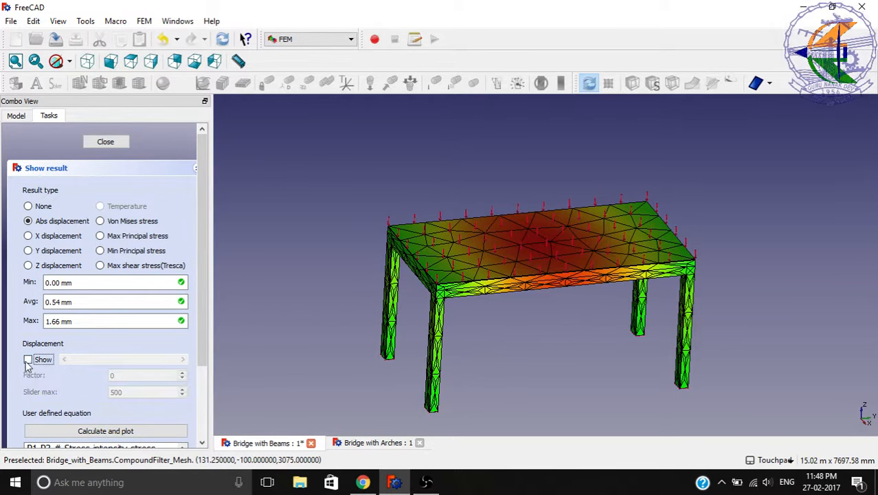
pyautogui.click(27, 359)
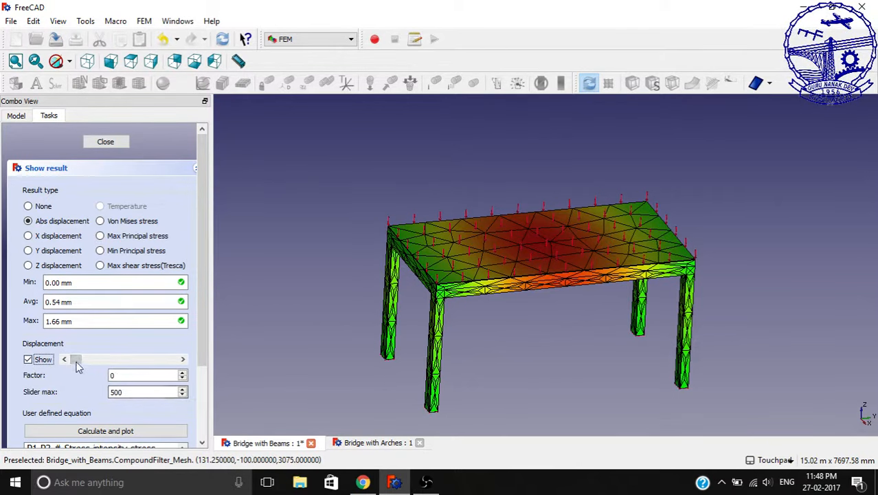
pyautogui.moveTo(76, 359); pyautogui.dragTo(169, 358)
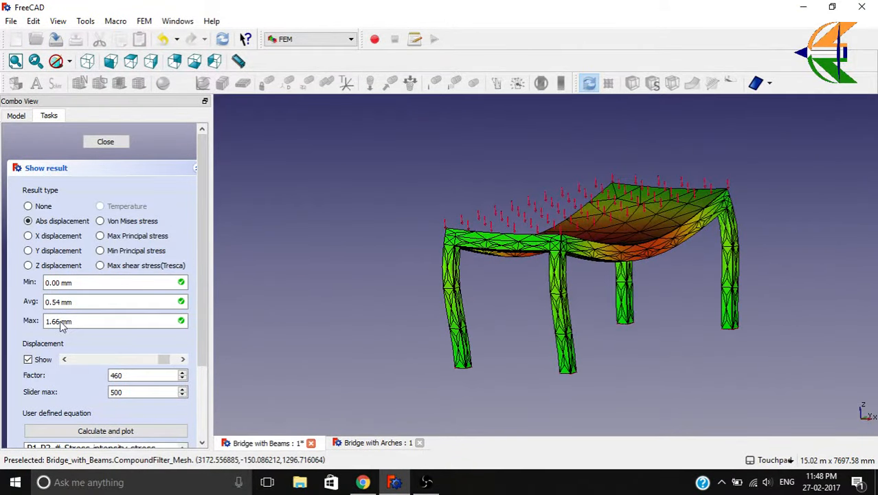
pyautogui.moveTo(584, 268); pyautogui.dragTo(525, 289)
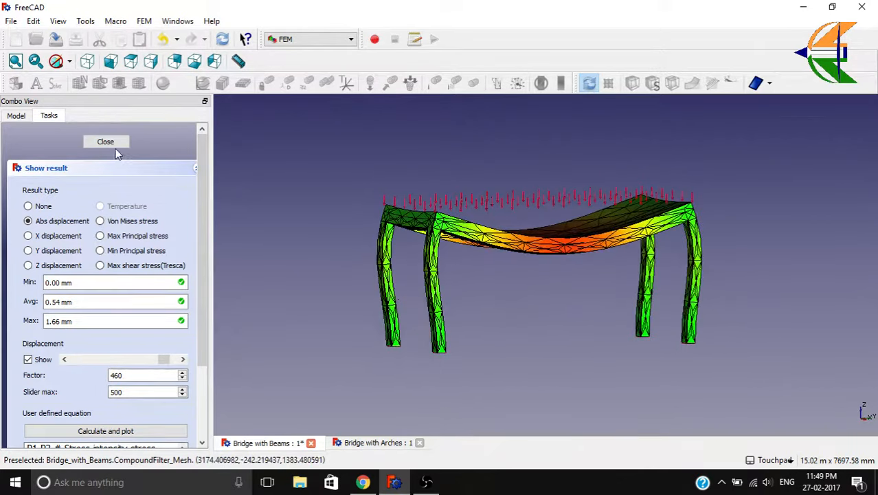
# - Close the results, switch to the Bridge with Arches model and bring it into a front view
pyautogui.click(104, 141)
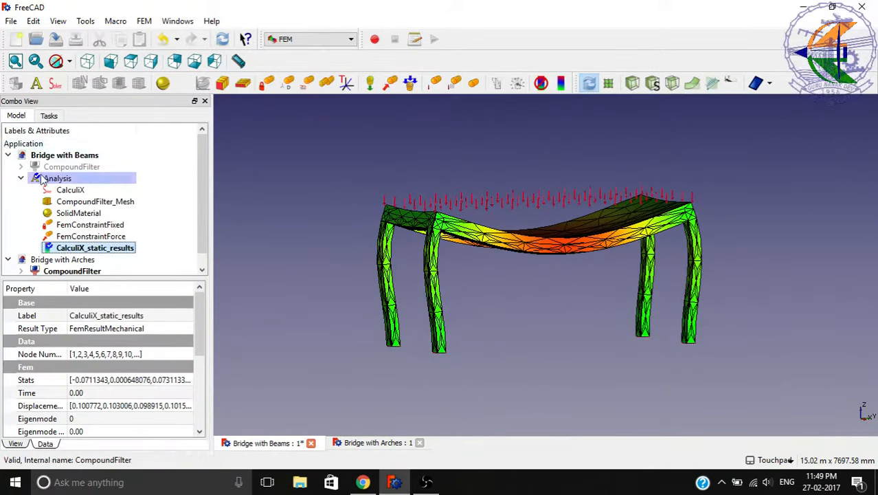
pyautogui.click(21, 178)
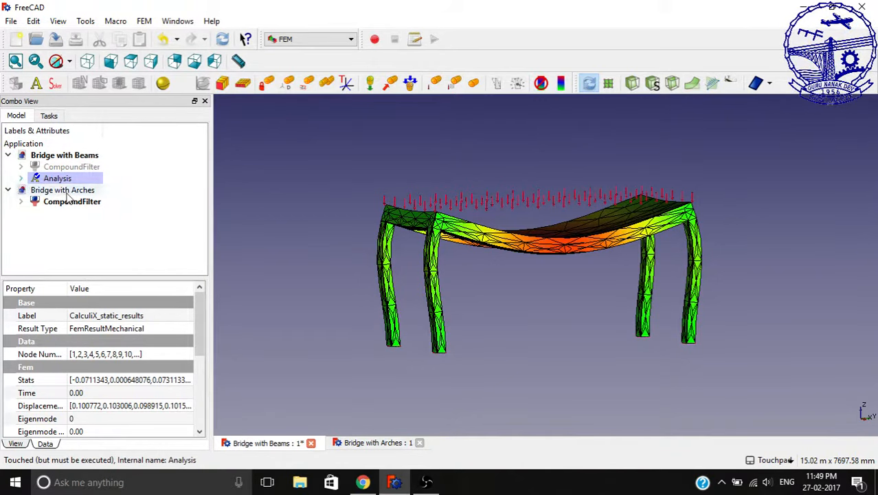
pyautogui.moveTo(391, 317)
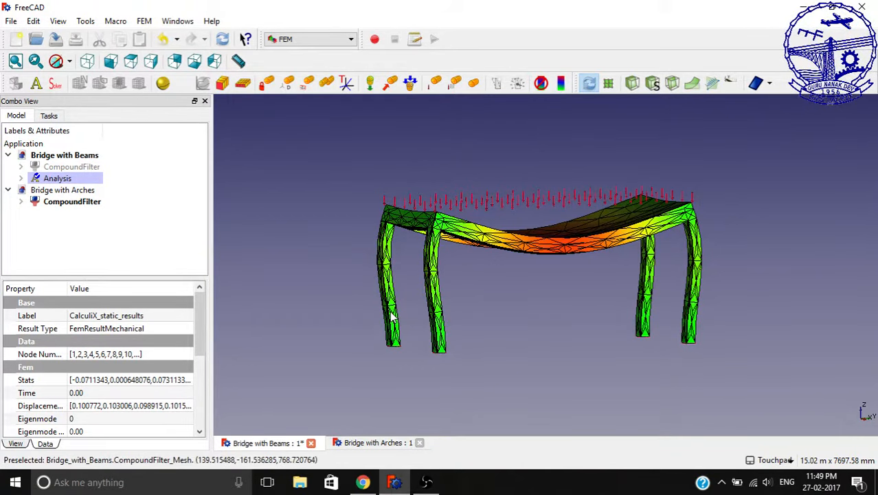
pyautogui.click(374, 443)
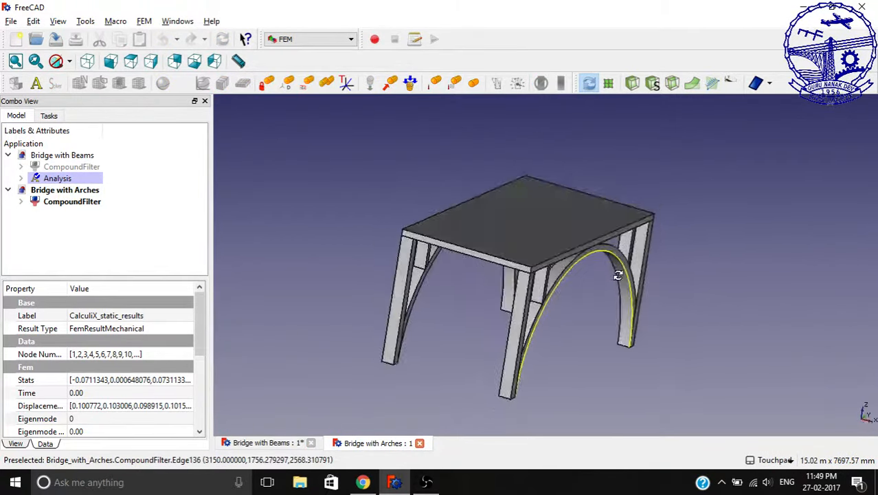
pyautogui.moveTo(618, 275); pyautogui.dragTo(525, 266)
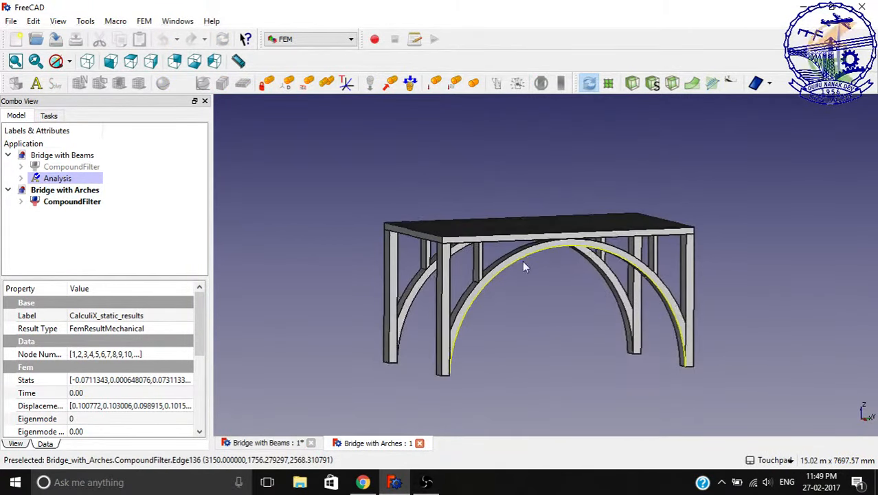
pyautogui.moveTo(583, 247)
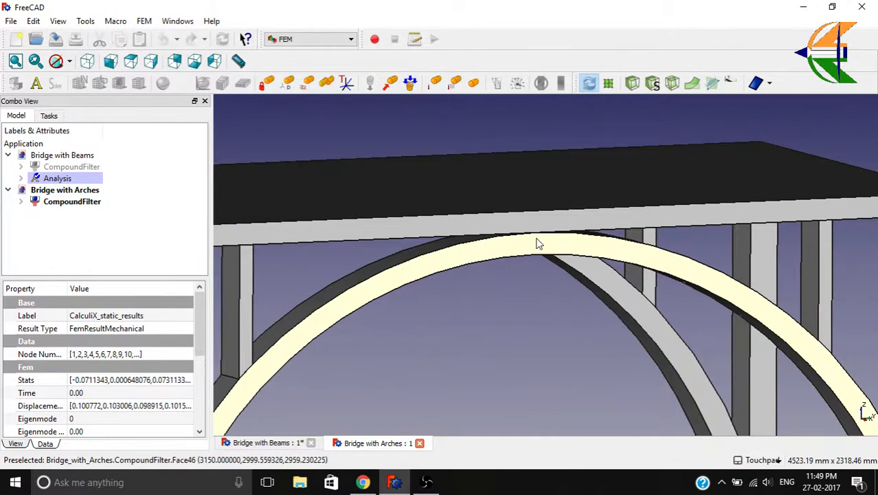
pyautogui.moveTo(539, 245); pyautogui.dragTo(395, 268)
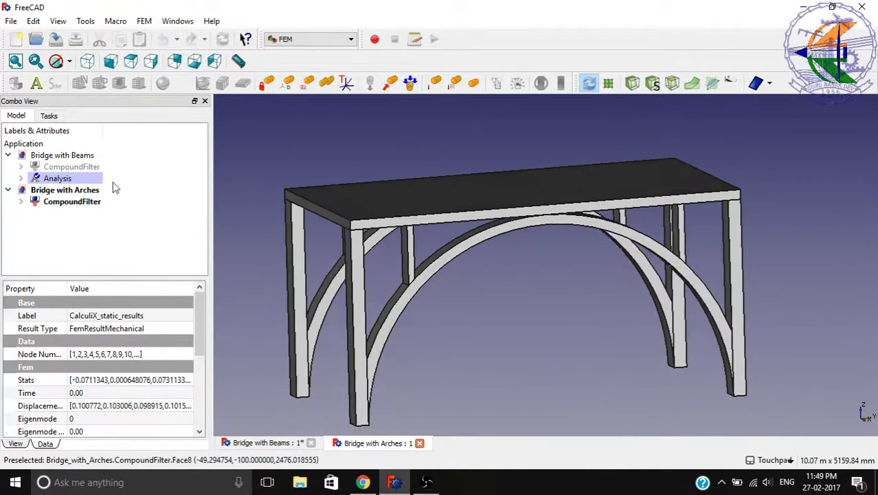
# - Create an Analysis container for the arch bridge's fused solid
pyautogui.click(73, 201)
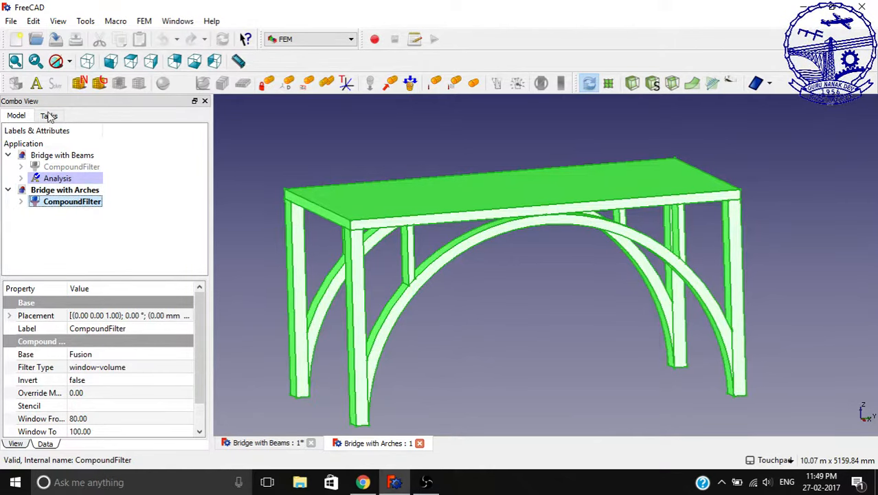
pyautogui.click(58, 213)
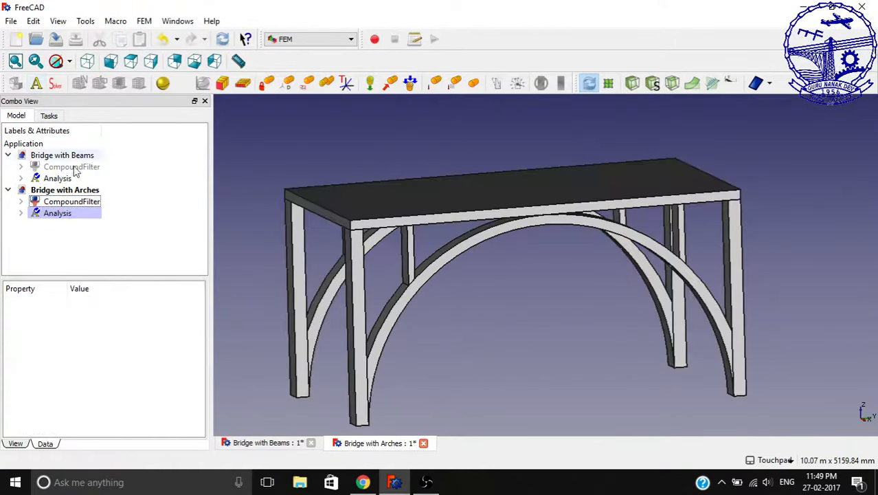
pyautogui.click(72, 200)
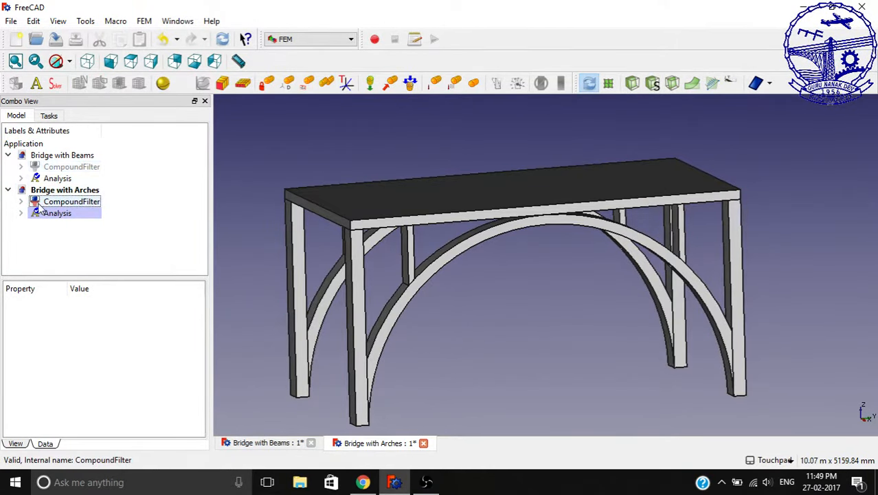
pyautogui.click(71, 201)
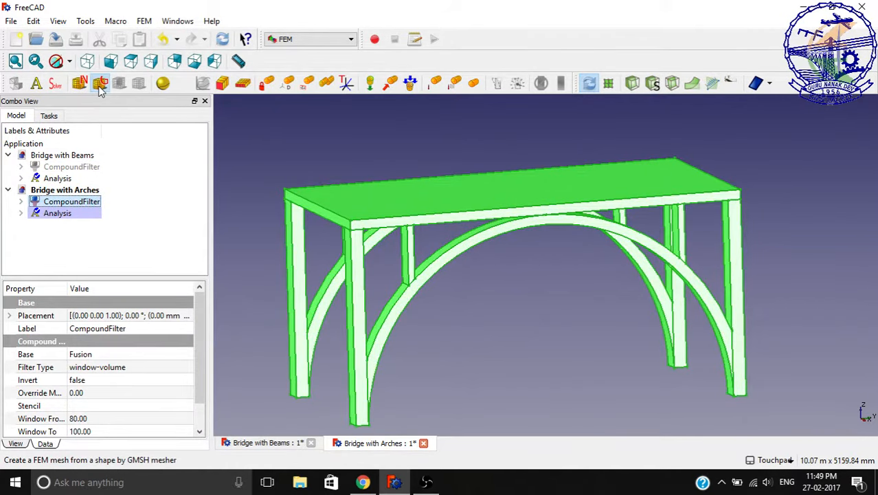
# - Mesh the arch bridge with GMSH at max 2000 mm, min 1000 mm and accept it
pyautogui.click(101, 84)
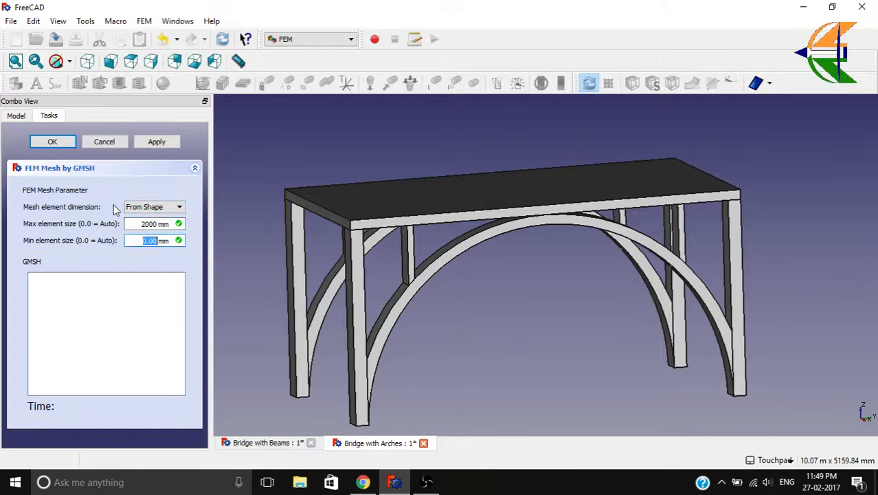
pyautogui.write('1000')
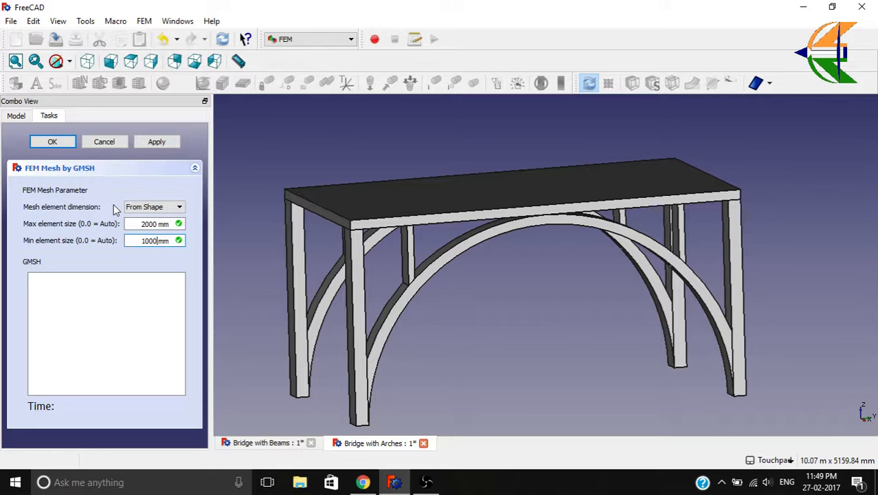
pyautogui.moveTo(107, 184)
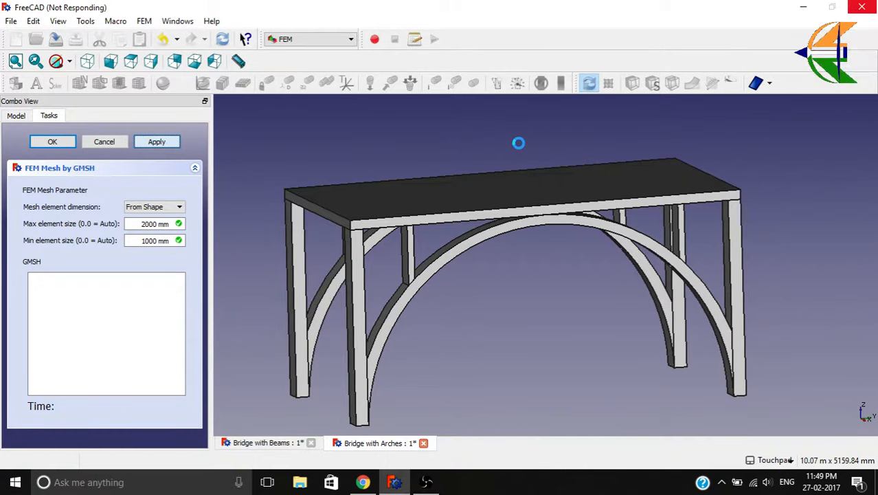
pyautogui.click(156, 142)
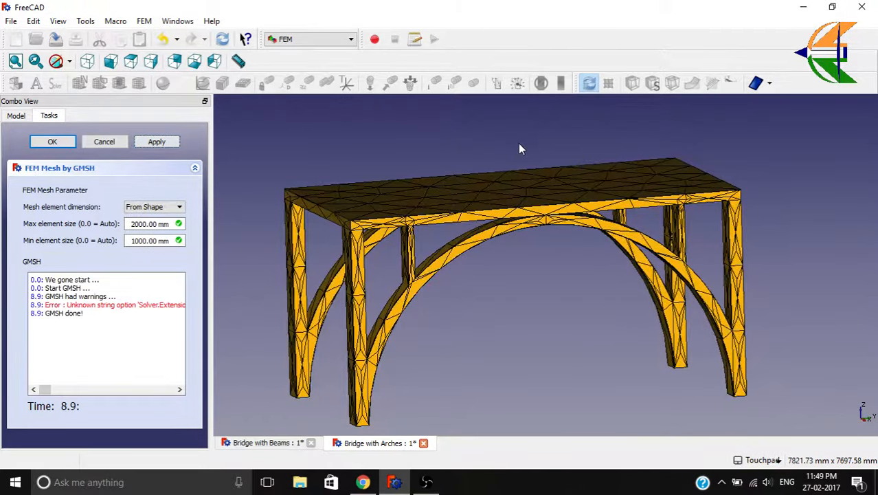
pyautogui.click(53, 141)
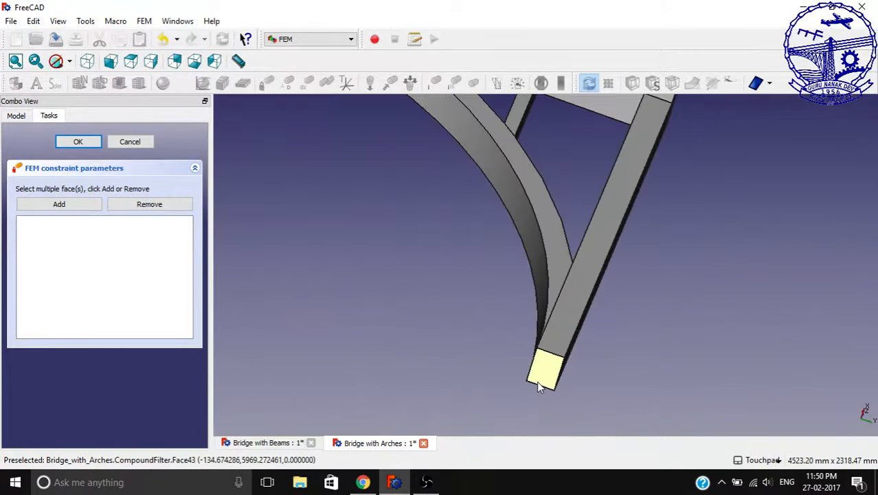
# - Add the four foot faces as a fixed constraint and confirm it
pyautogui.click(58, 204)
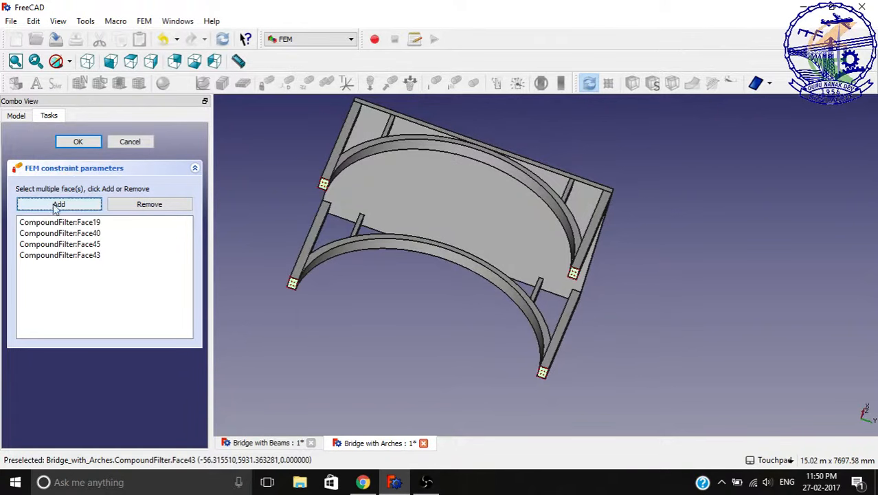
pyautogui.click(77, 140)
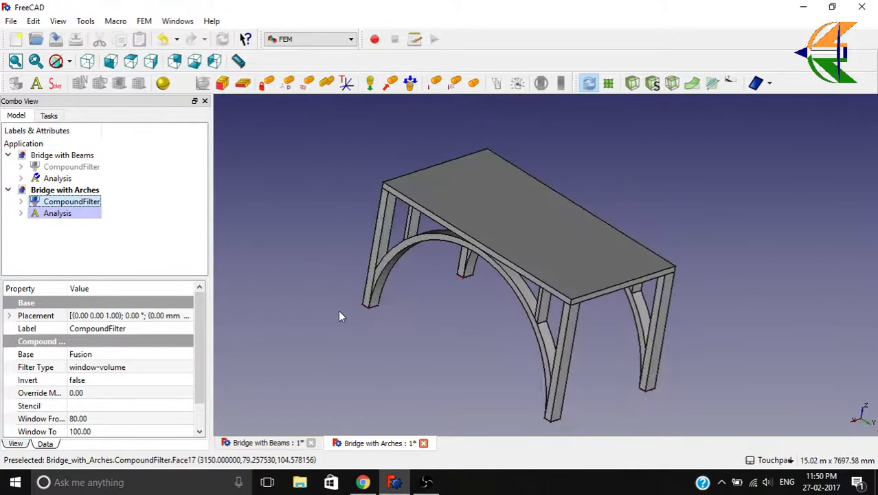
pyautogui.click(57, 213)
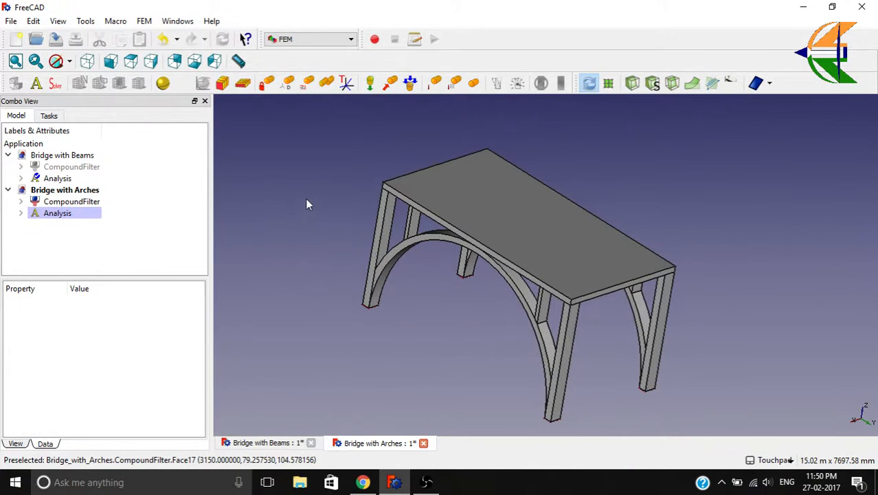
# - Confirm the arch bridge material and apply a reversed 100000 force load on its deck face
pyautogui.click(22, 213)
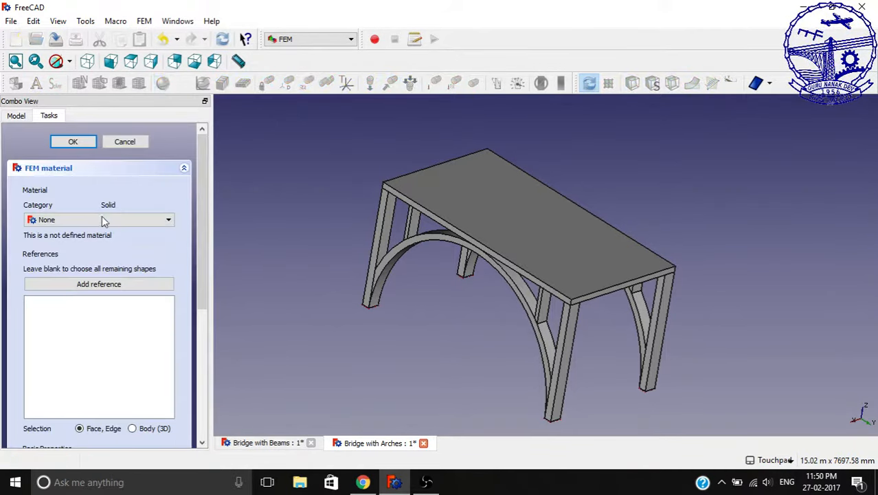
pyautogui.click(72, 142)
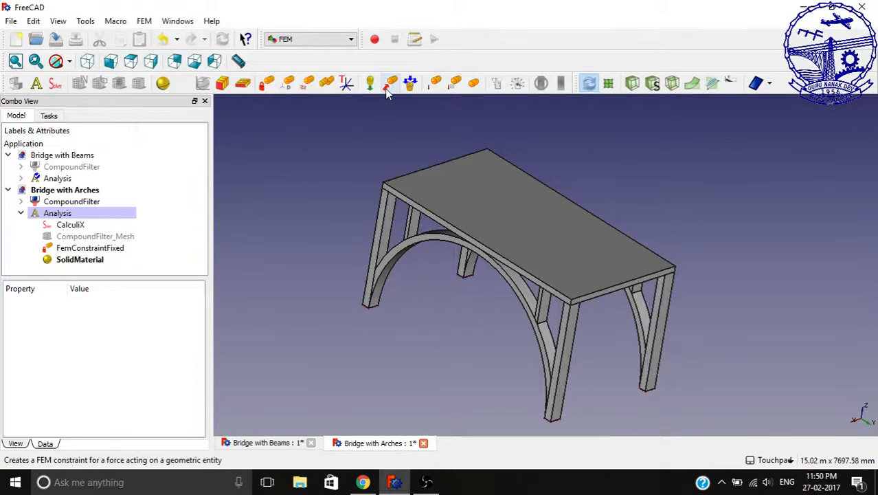
pyautogui.click(391, 82)
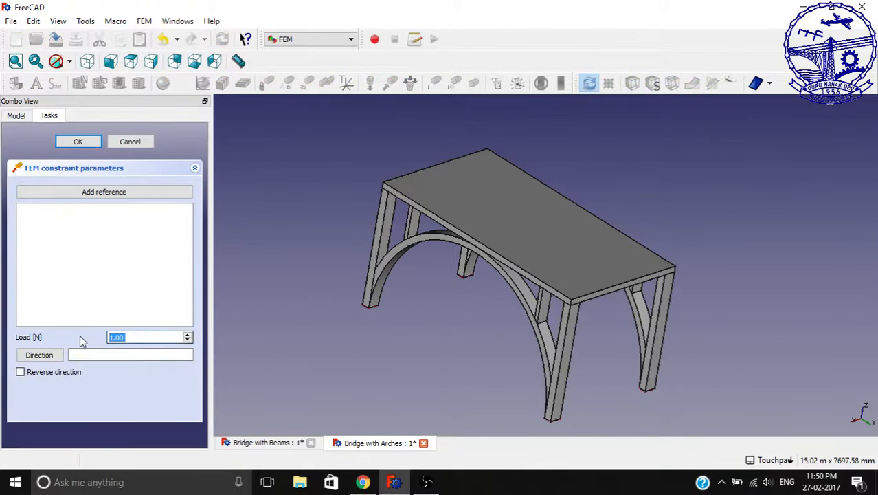
pyautogui.write('100000')
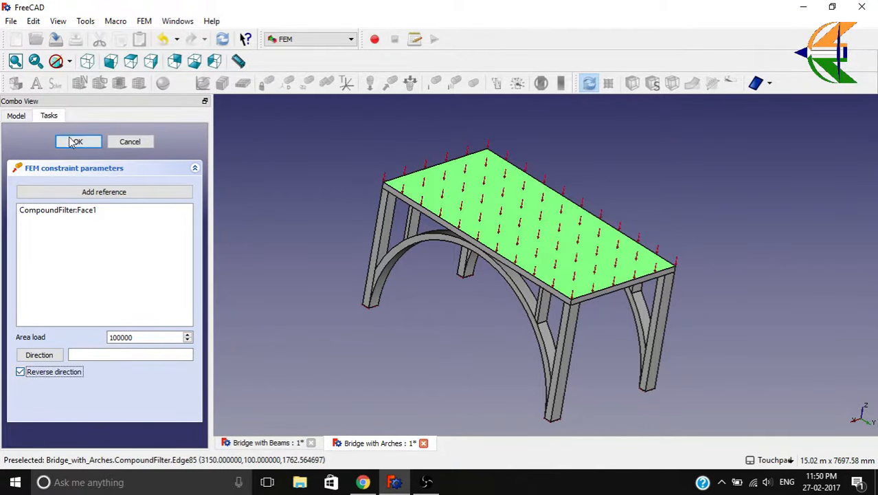
pyautogui.click(77, 140)
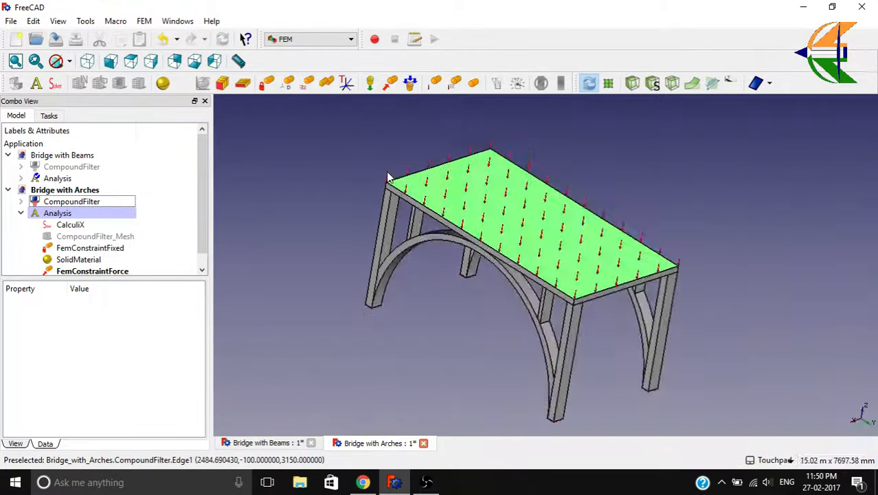
pyautogui.click(96, 236)
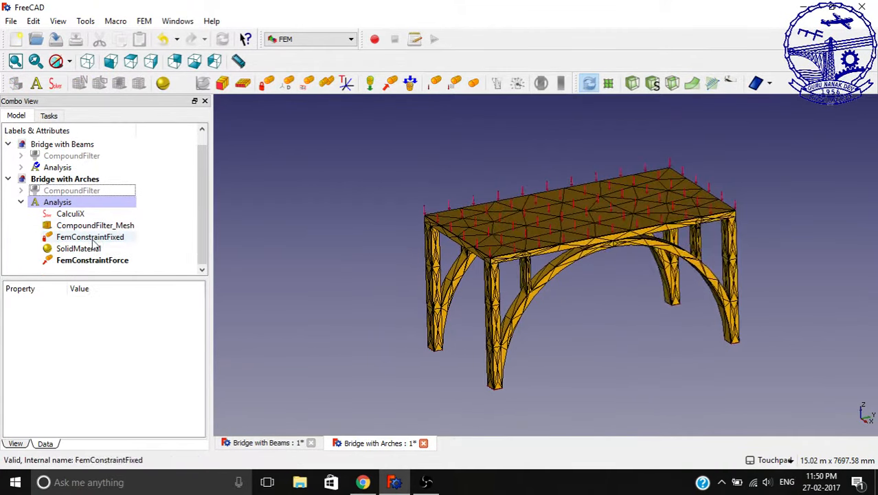
# - Run the CalculiX solver and display Abs displacement on the arch bridge, max 0.61 mm, with exaggerated deformation factor
pyautogui.click(70, 213)
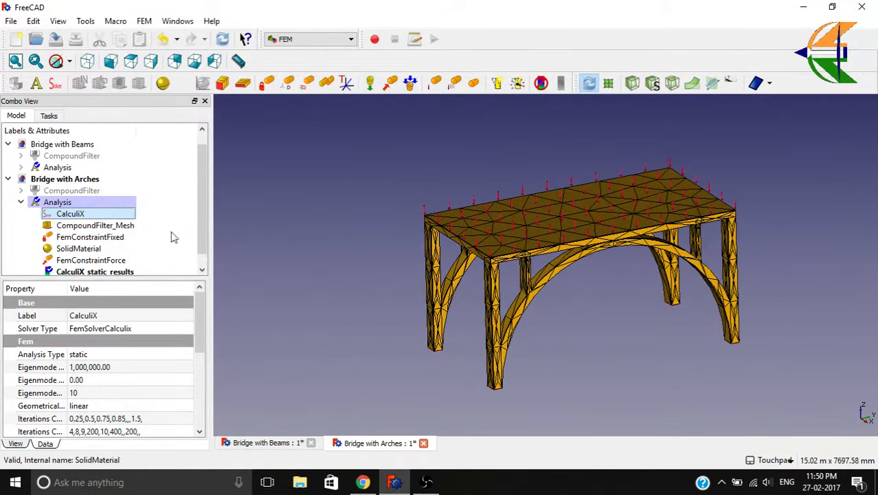
pyautogui.doubleClick(95, 271)
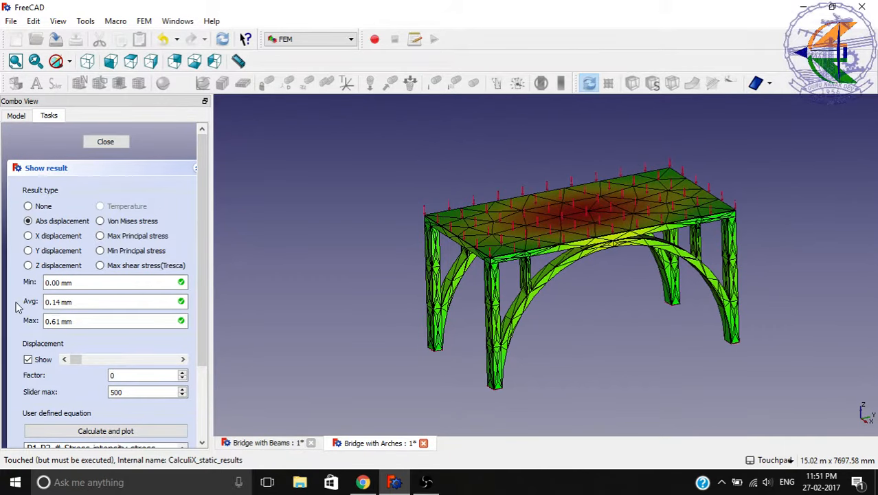
pyautogui.moveTo(43, 328)
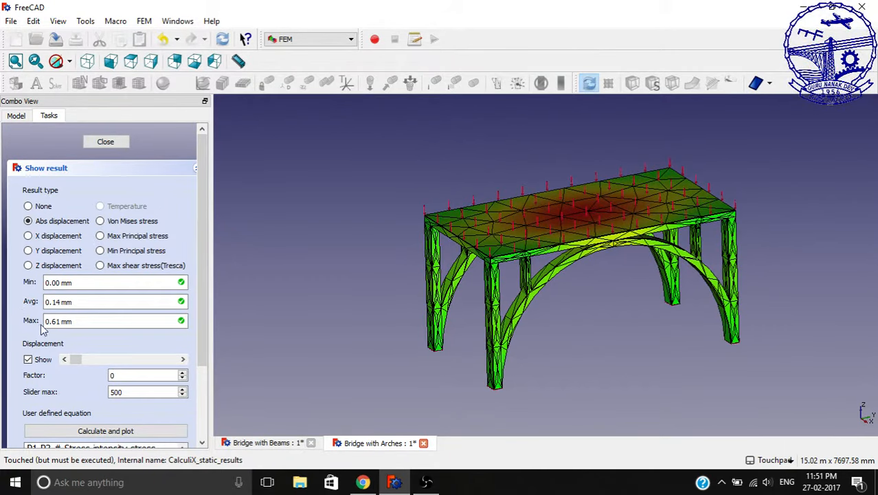
pyautogui.moveTo(76, 358); pyautogui.dragTo(151, 358)
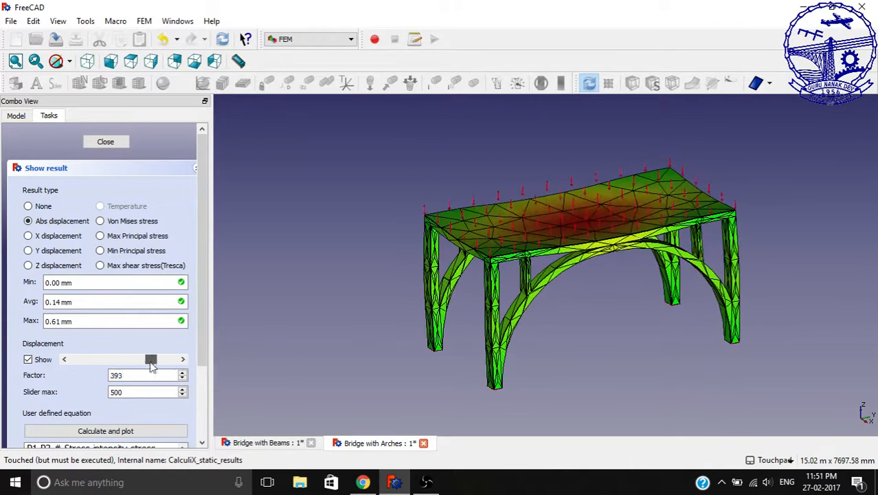
pyautogui.moveTo(151, 360); pyautogui.dragTo(165, 360)
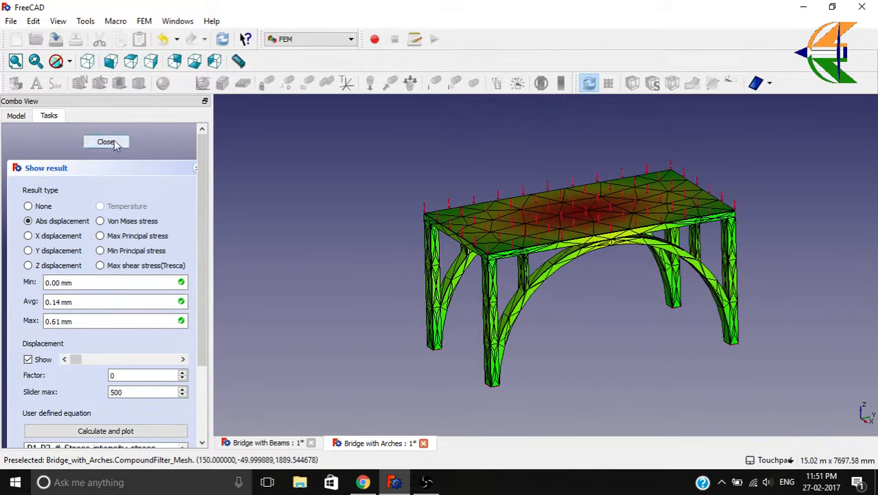
pyautogui.click(104, 141)
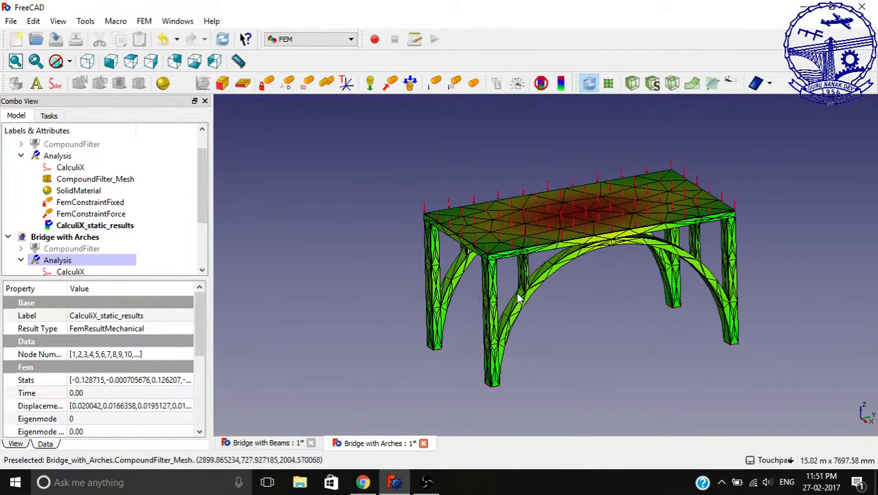
pyautogui.moveTo(260, 107)
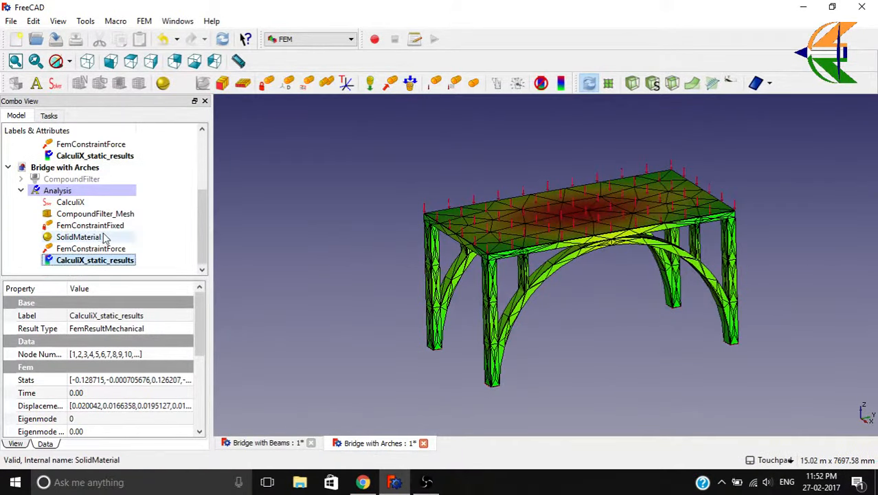
pyautogui.doubleClick(95, 260)
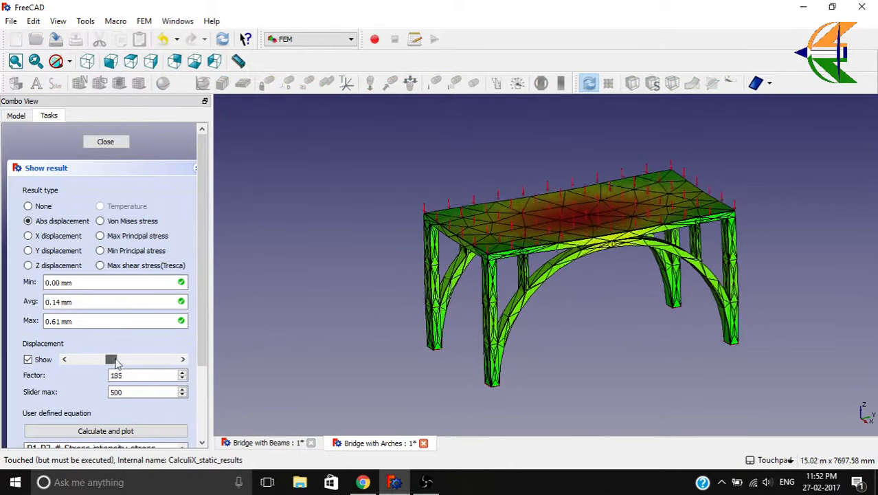
pyautogui.click(104, 142)
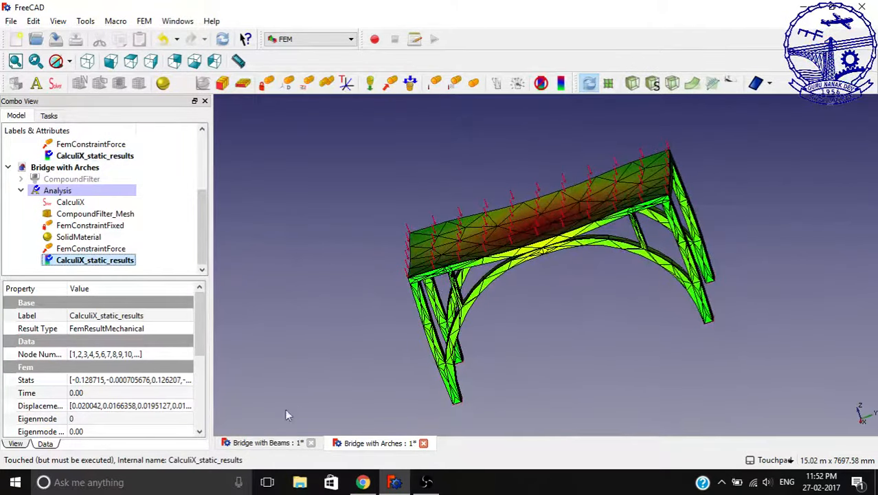
# - Revisit the beam bridge document's CalculiX results showing 1.66 mm maximum displacement
pyautogui.click(266, 443)
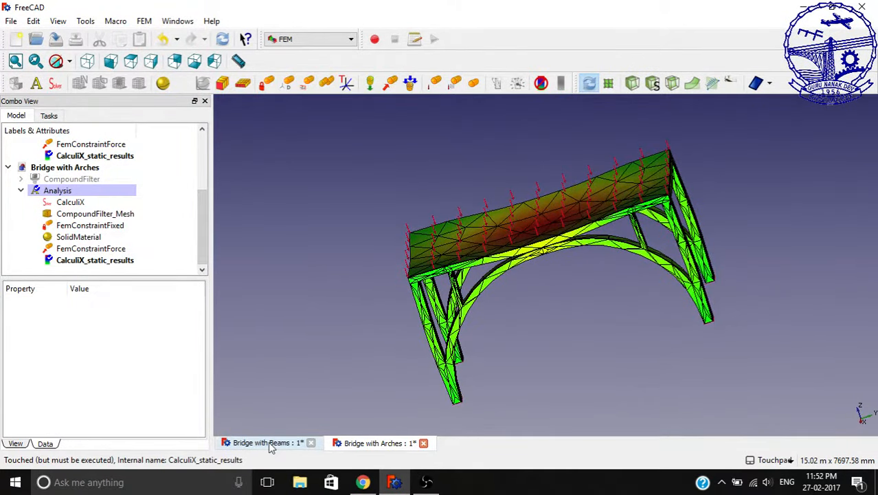
pyautogui.click(266, 443)
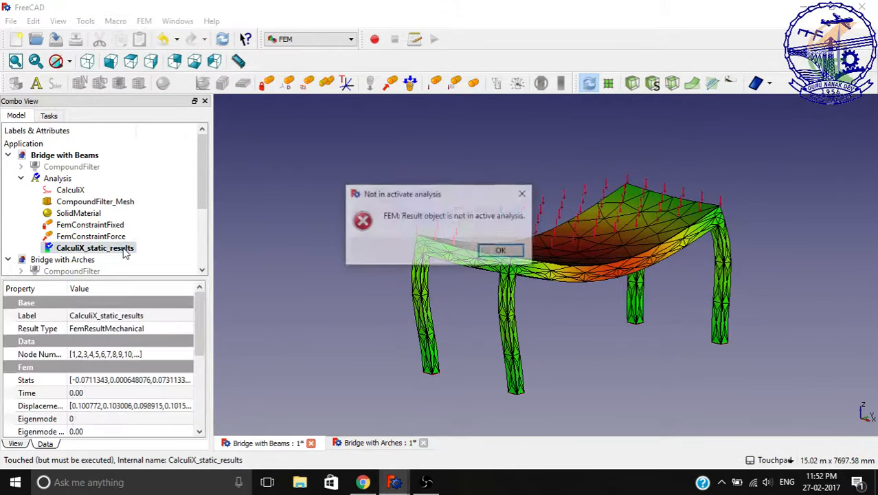
pyautogui.click(500, 250)
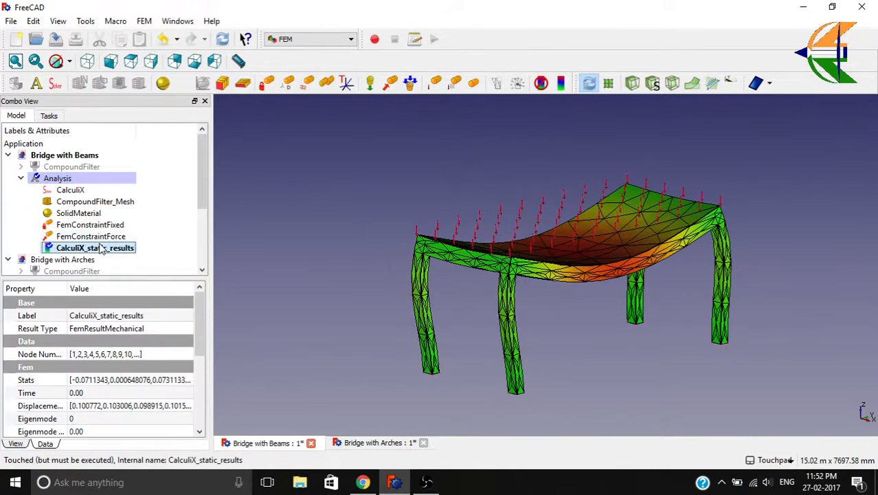
pyautogui.doubleClick(82, 247)
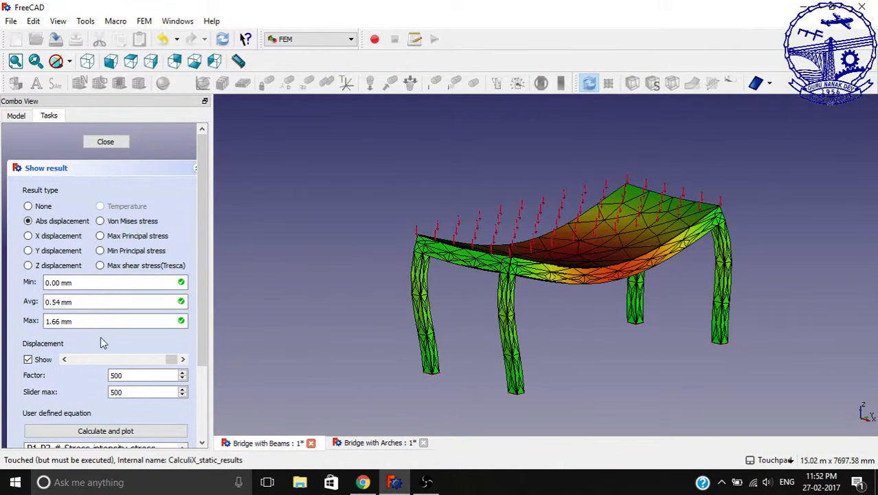
# - Return to the arch bridge analysis and reopen its results reading 0.61 mm maximum
pyautogui.click(104, 142)
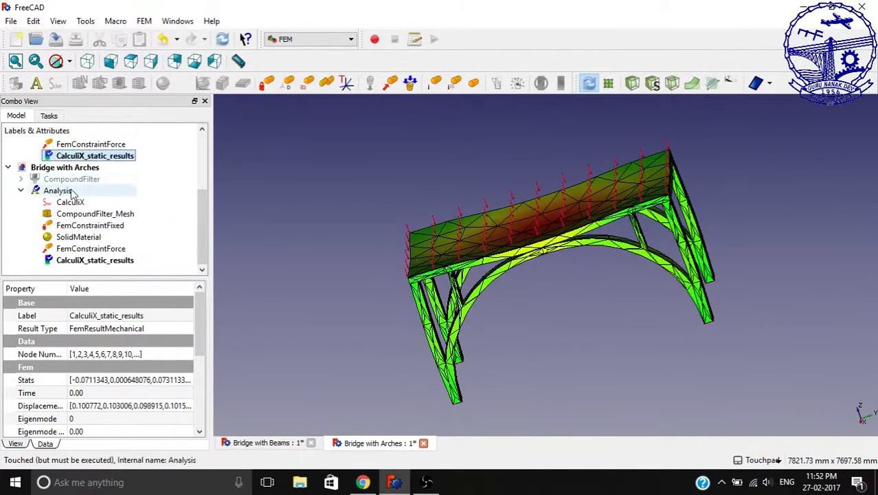
pyautogui.click(95, 260)
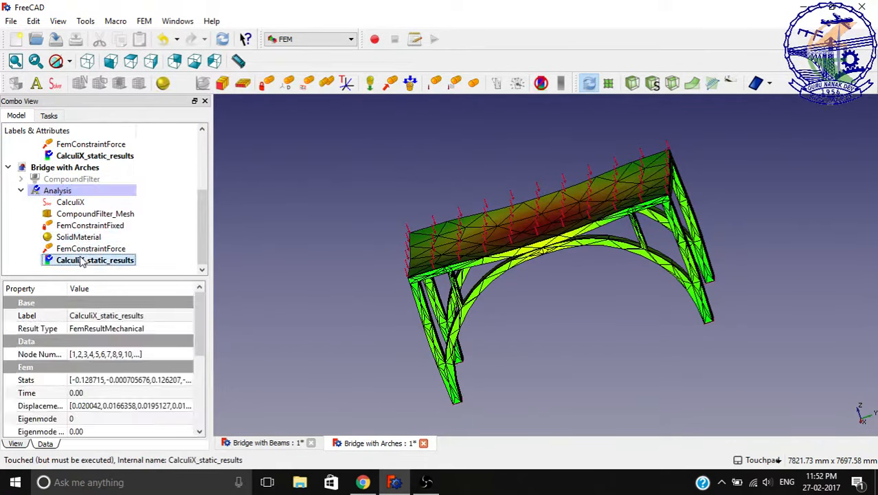
pyautogui.doubleClick(95, 260)
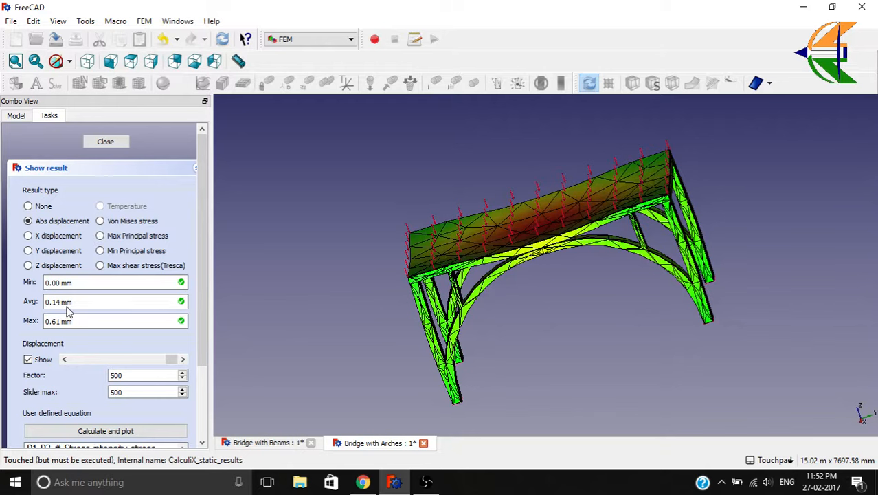
pyautogui.moveTo(3, 275)
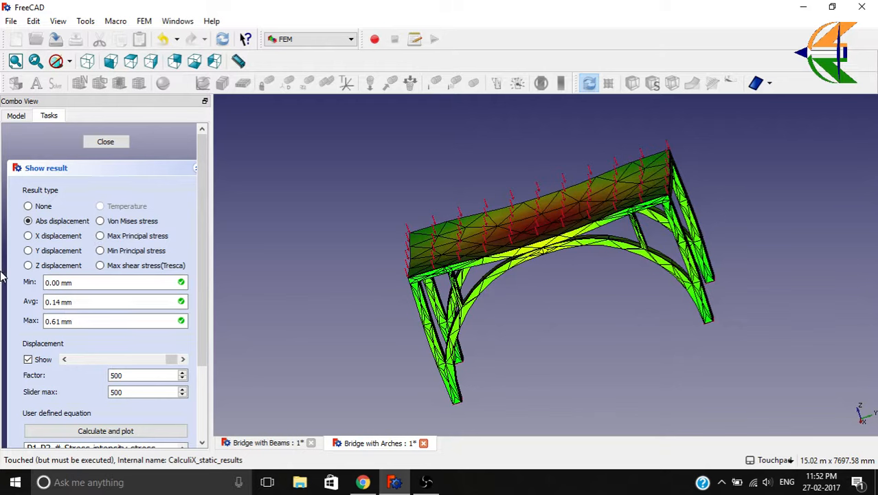
# - Tile both bridge documents side by side via Windows > Tile, each showing its displacement colours
pyautogui.click(104, 141)
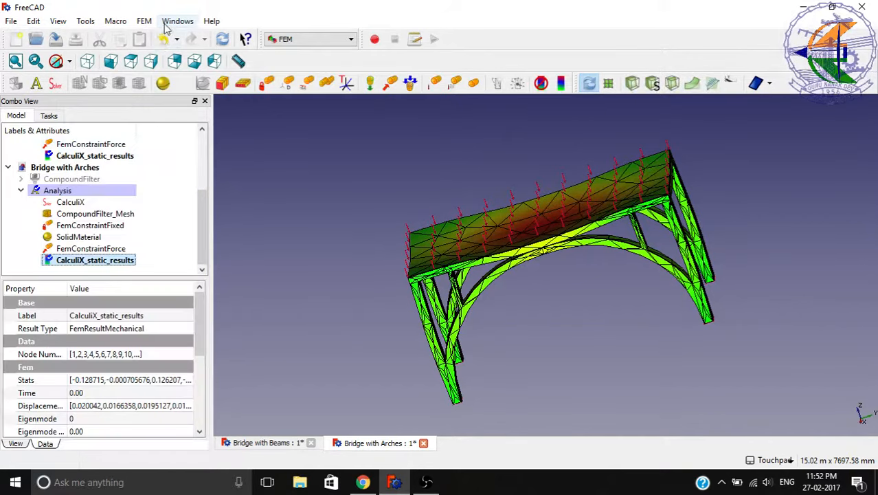
pyautogui.click(178, 21)
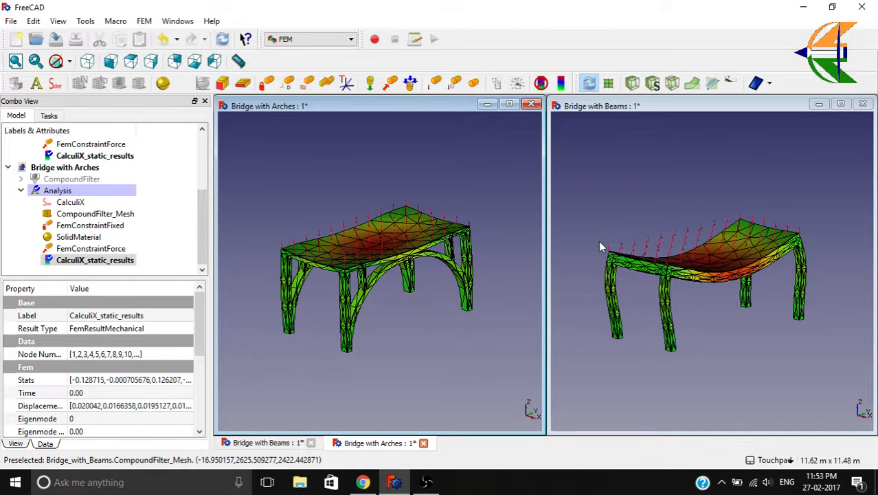
pyautogui.moveTo(368, 250)
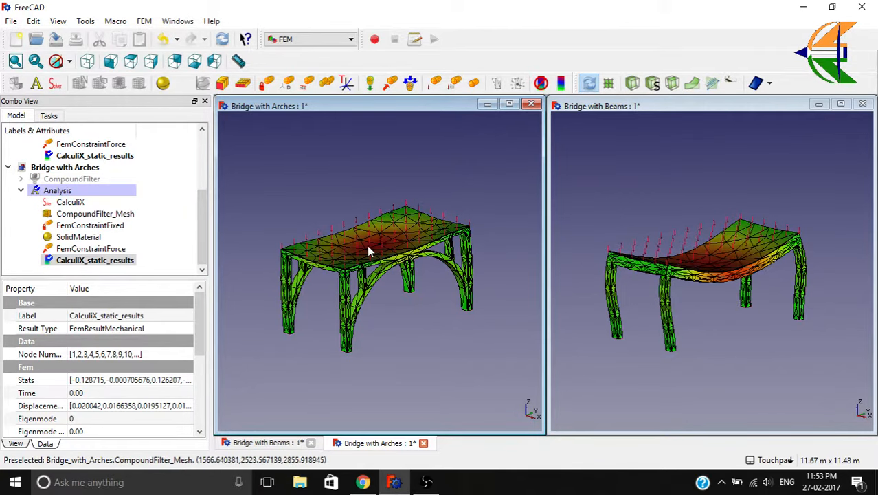